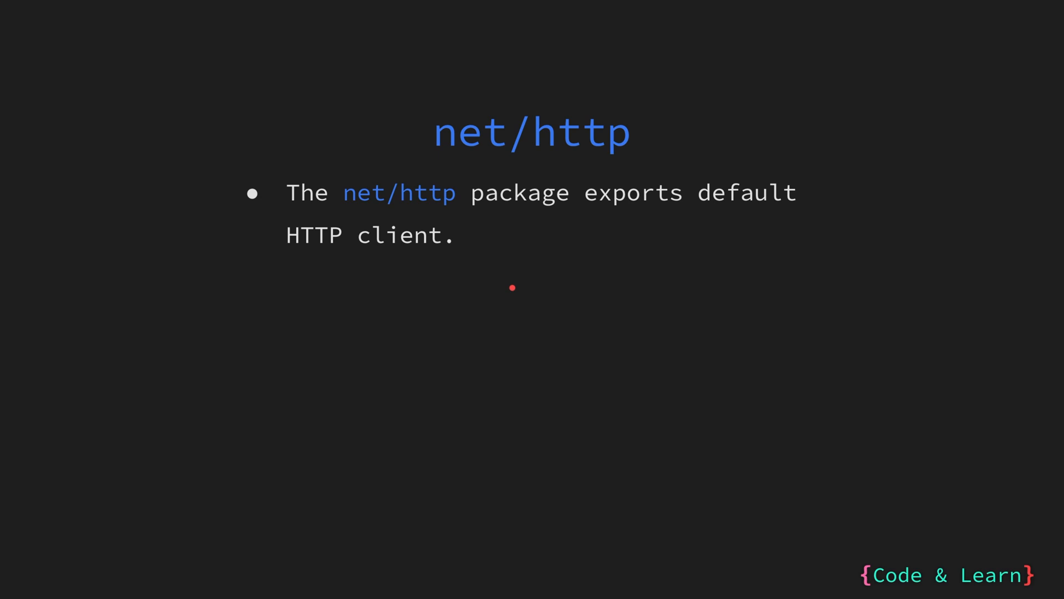
{"action": "mouse_move", "coordinate": [524, 256]}
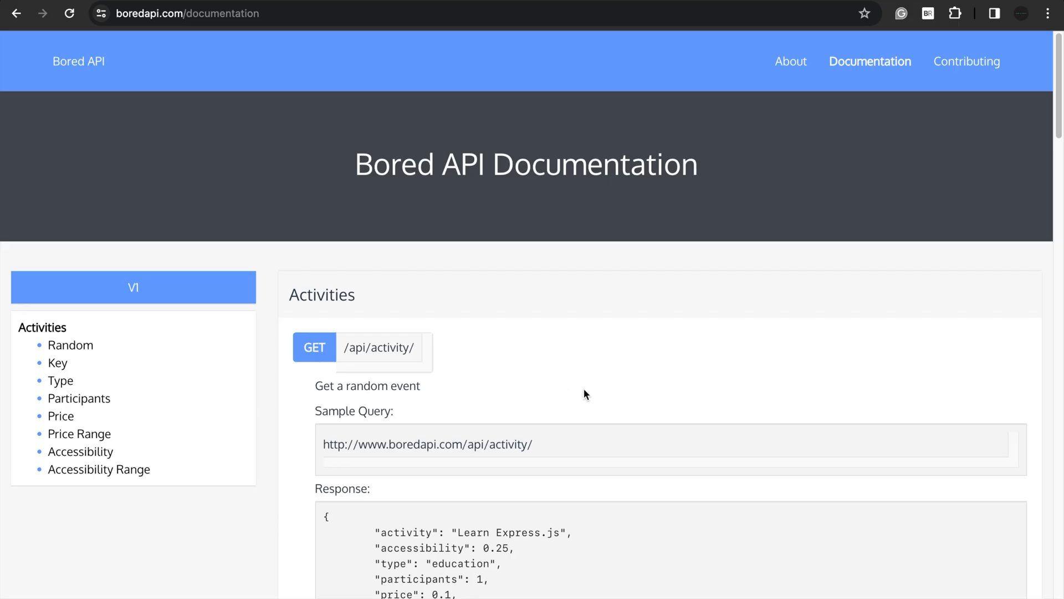
{"action": "mouse_move", "coordinate": [485, 399]}
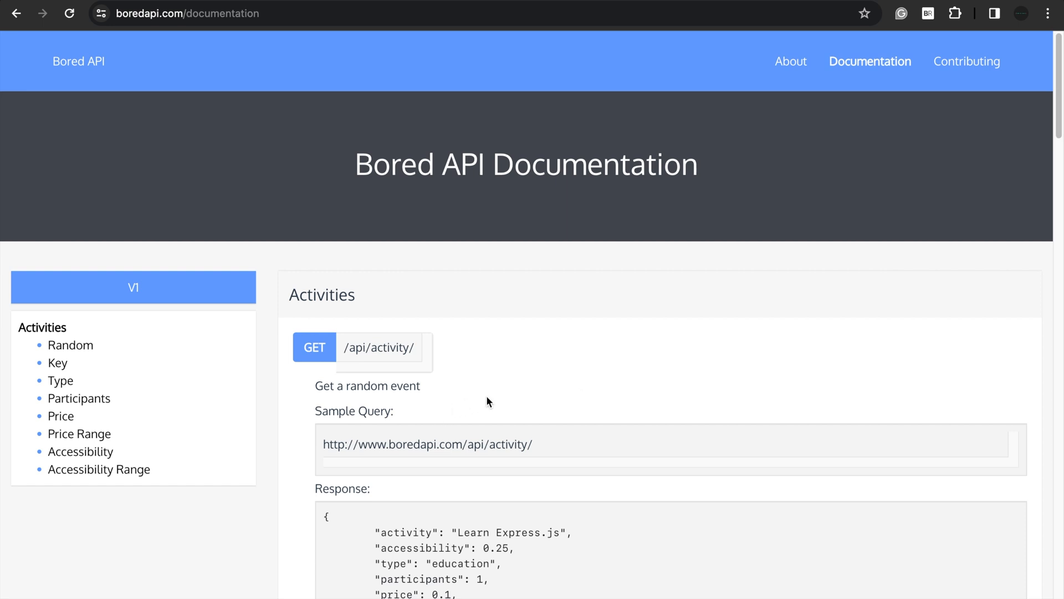
{"action": "mouse_move", "coordinate": [473, 347]}
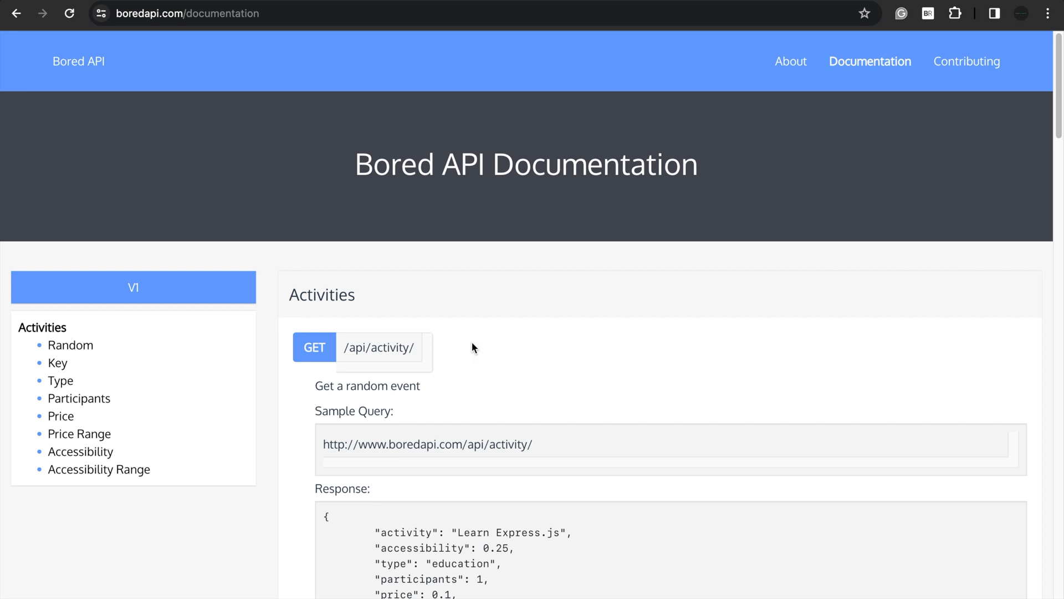
Step: Paste the sample activity JSON into main.go as a comment
{"action": "scroll", "scroll_direction": "down", "scroll_amount": 3}
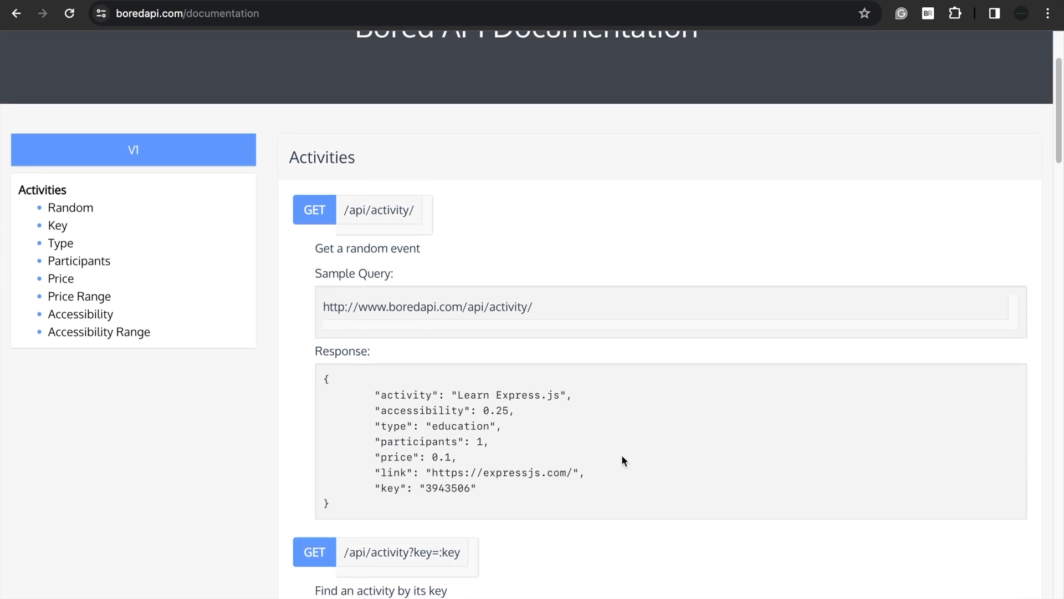
{"action": "mouse_move", "coordinate": [543, 311]}
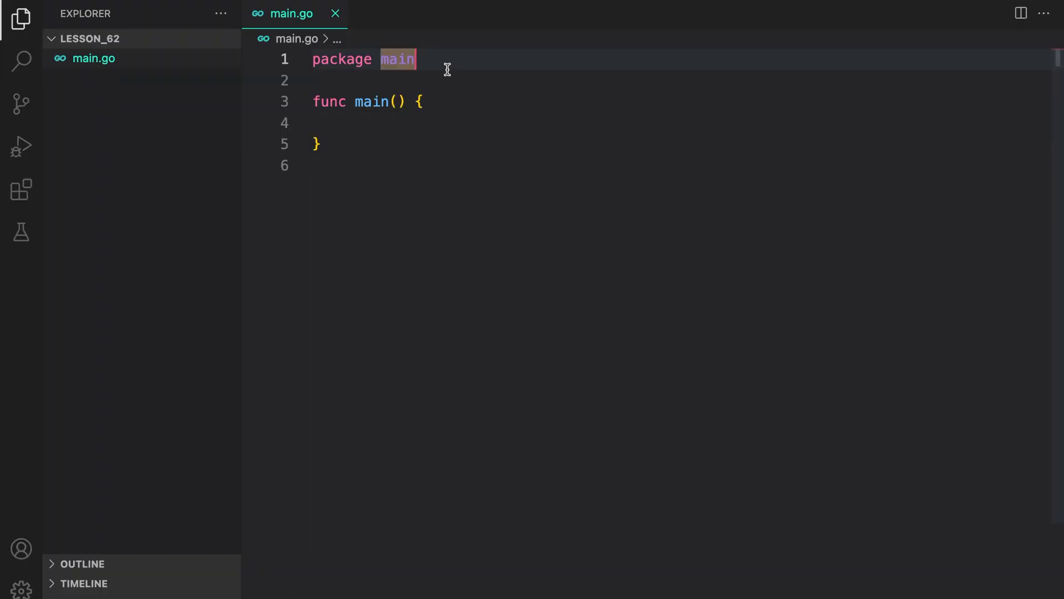
{"action": "key", "text": "Enter"}
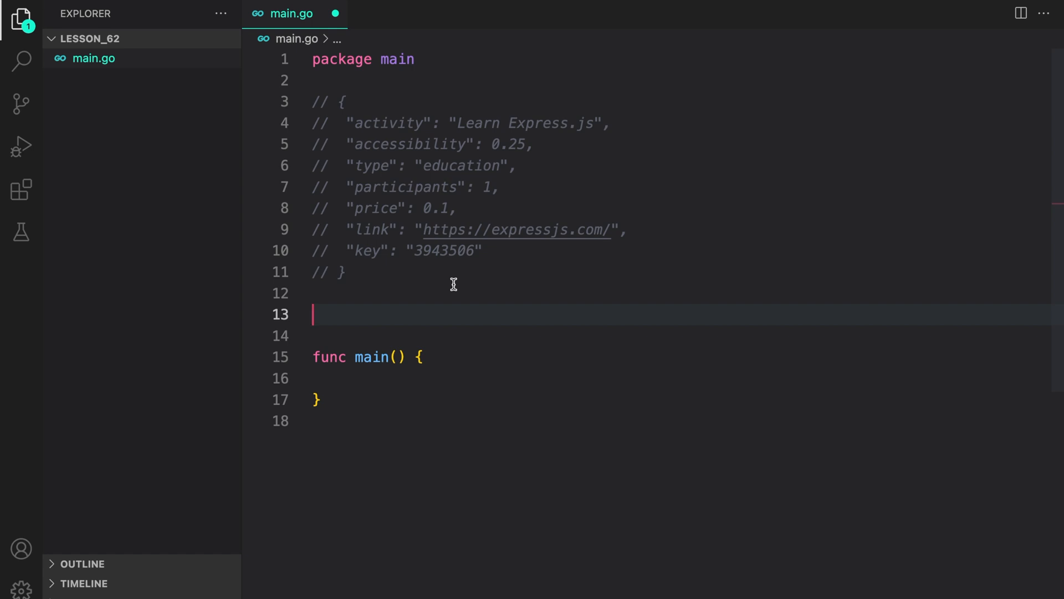
Step: Declare the boringResponse struct starting with an Activity string field and its json tag
{"action": "type", "text": "type"}
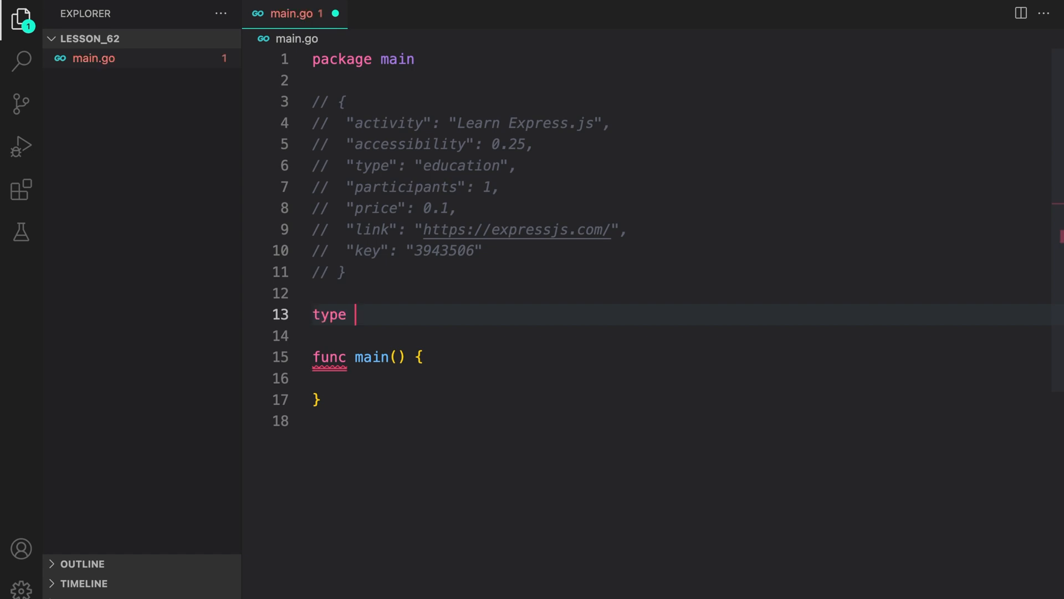
{"action": "type", "text": "boringResponse struct {"}
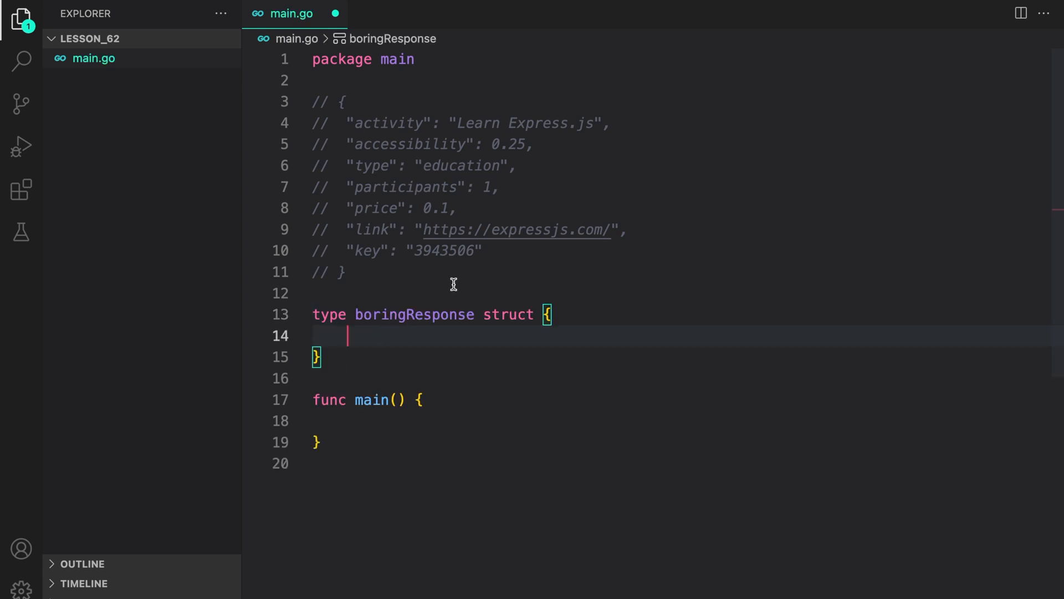
{"action": "mouse_move", "coordinate": [413, 233]}
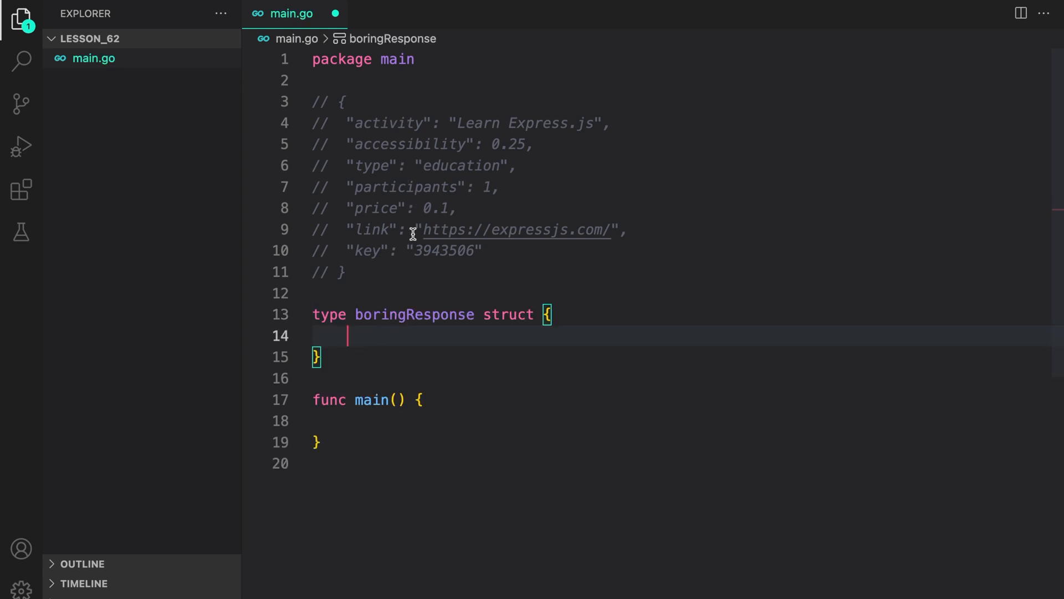
{"action": "type", "text": "Activity string"}
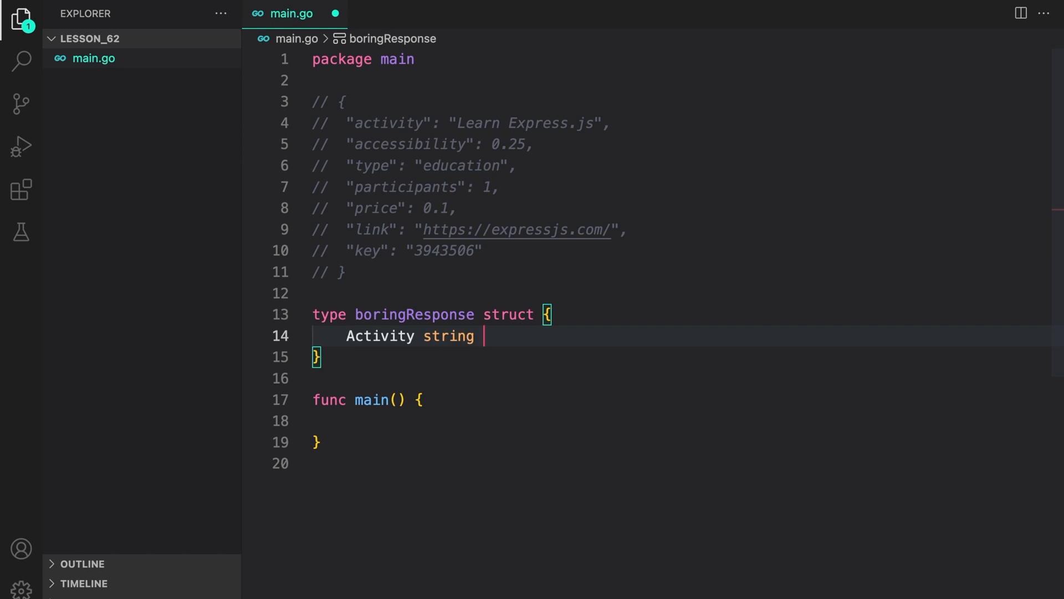
{"action": "type", "text": "`json:\"\"`"}
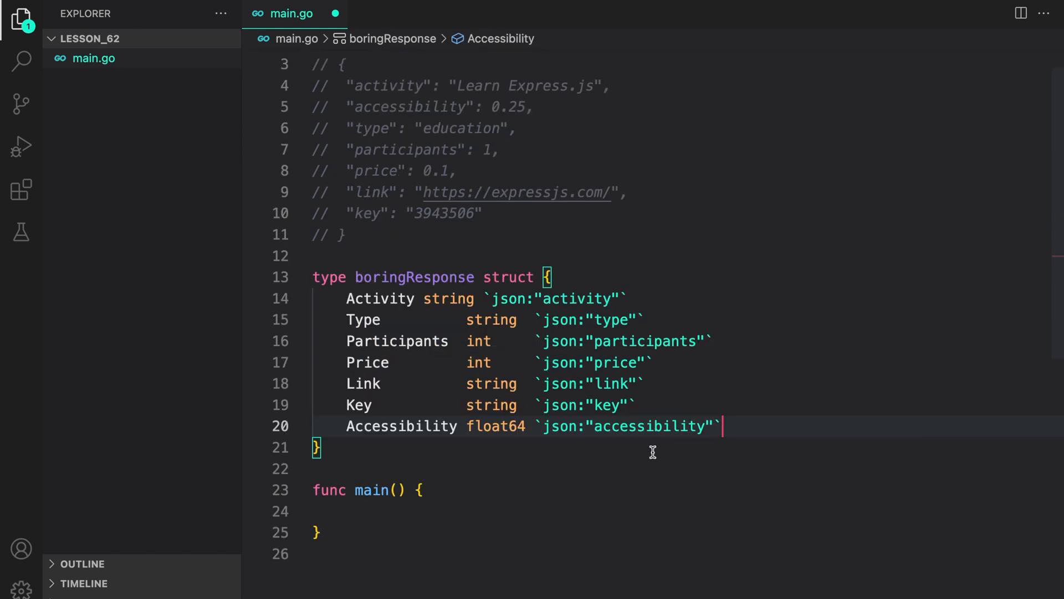
{"action": "mouse_move", "coordinate": [662, 457]}
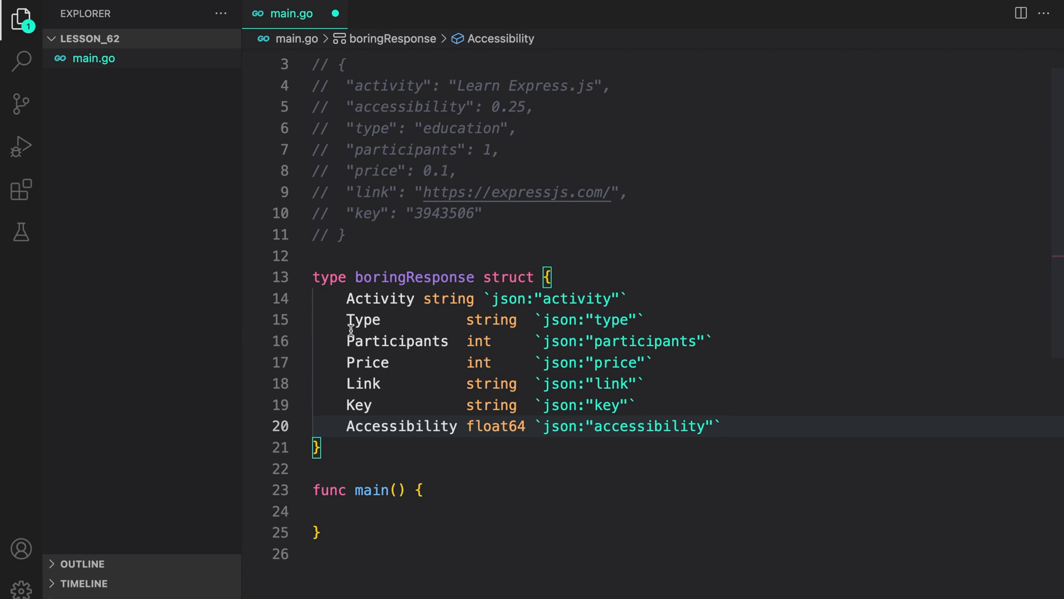
{"action": "mouse_move", "coordinate": [421, 351]}
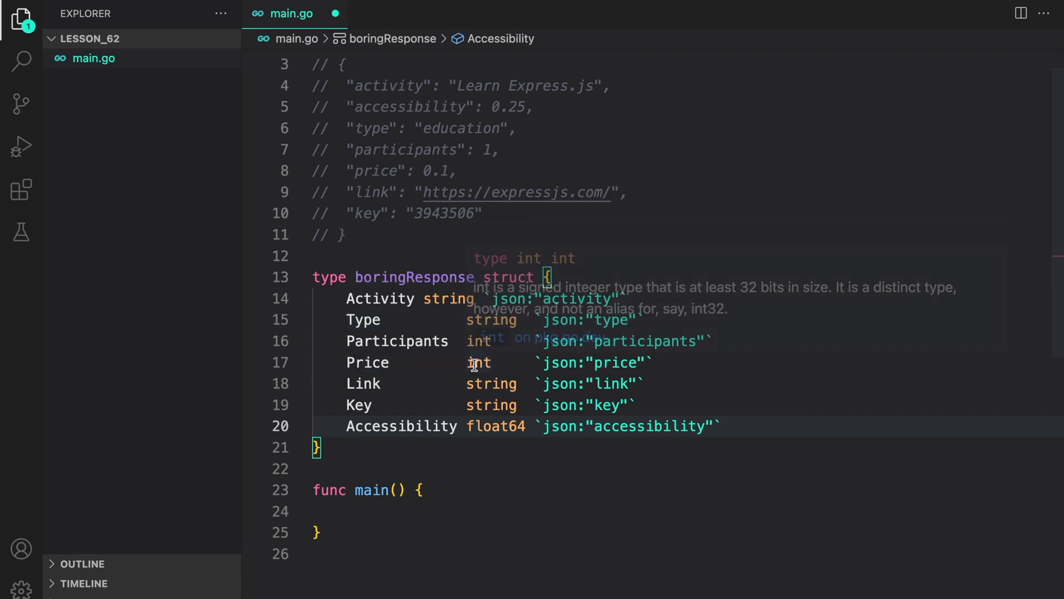
{"action": "mouse_move", "coordinate": [467, 223]}
{"action": "type", "text": "float64"}
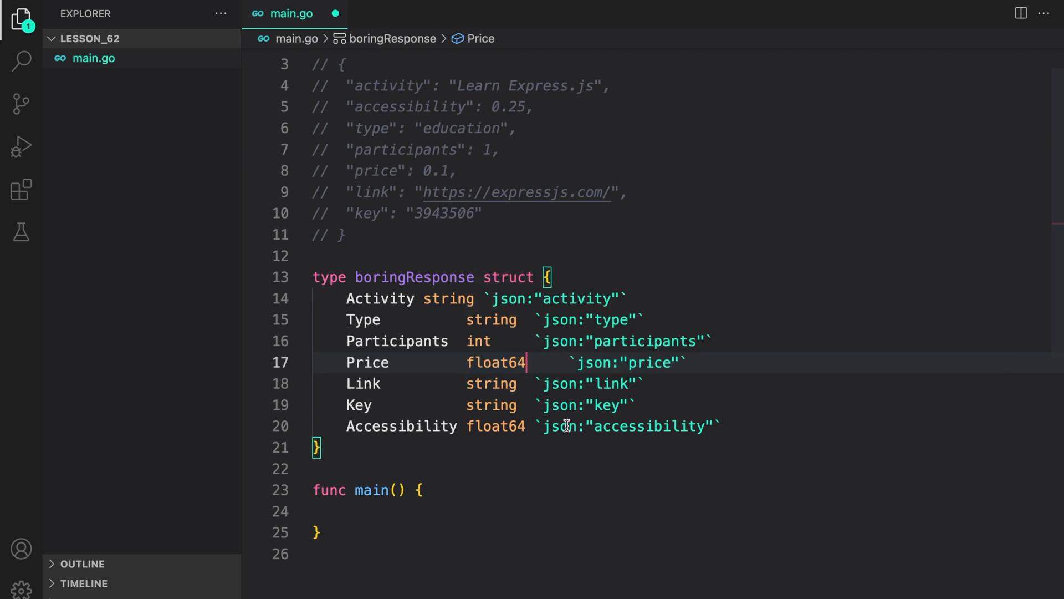
{"action": "mouse_move", "coordinate": [476, 439]}
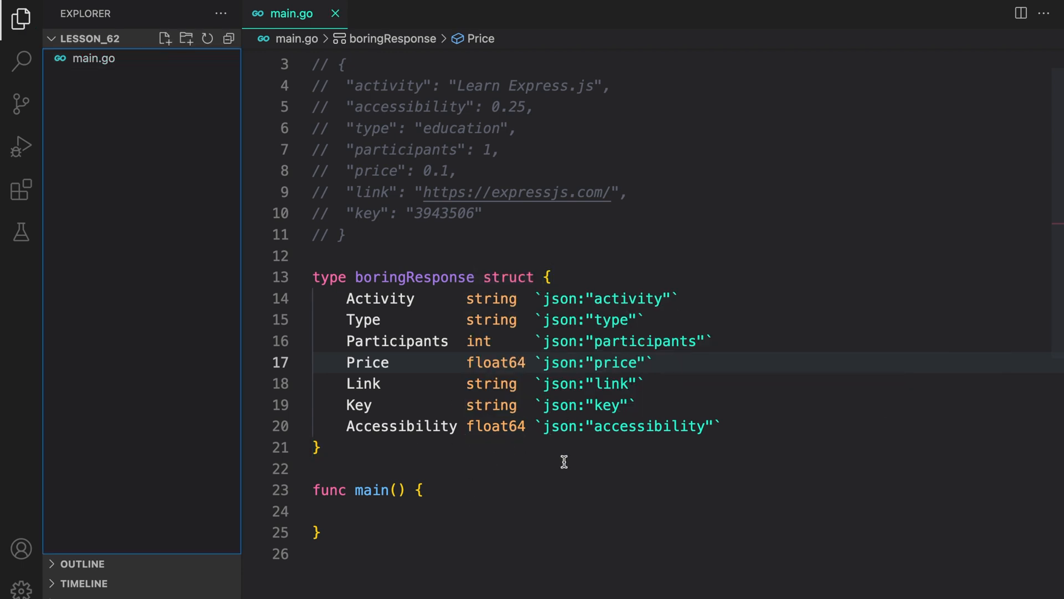
{"action": "mouse_move", "coordinate": [535, 488]}
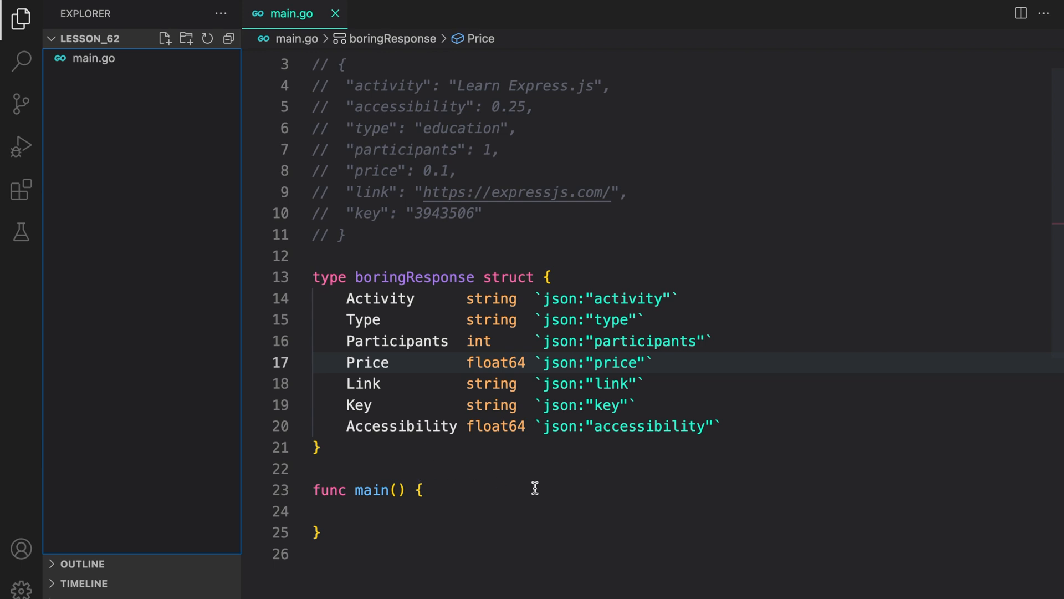
Step: Declare ctx := context.Background() at the start of main
{"action": "scroll", "scroll_direction": "down", "scroll_amount": 3}
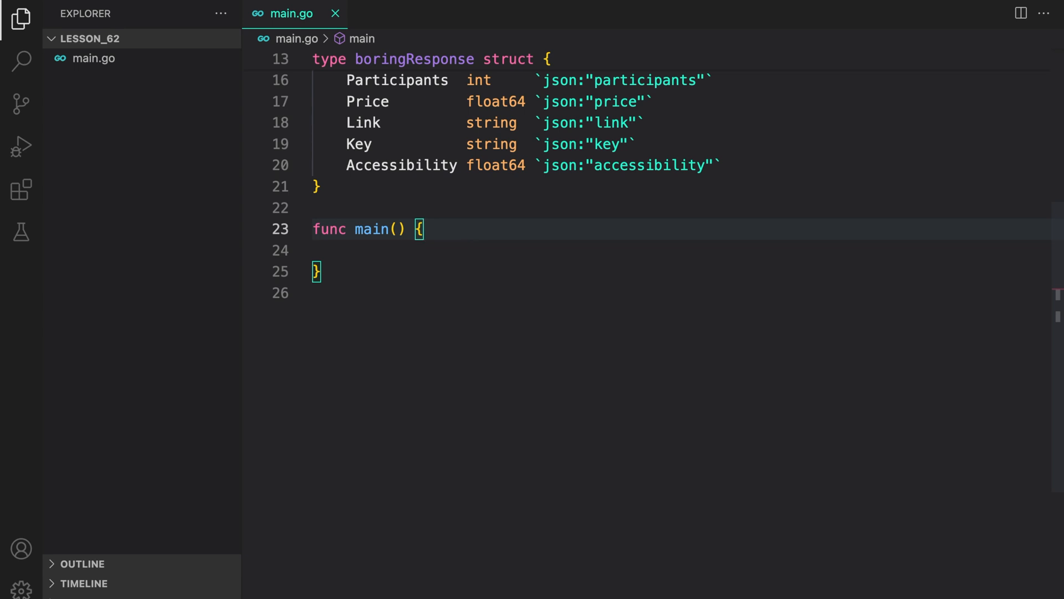
{"action": "type", "text": "ctx :="}
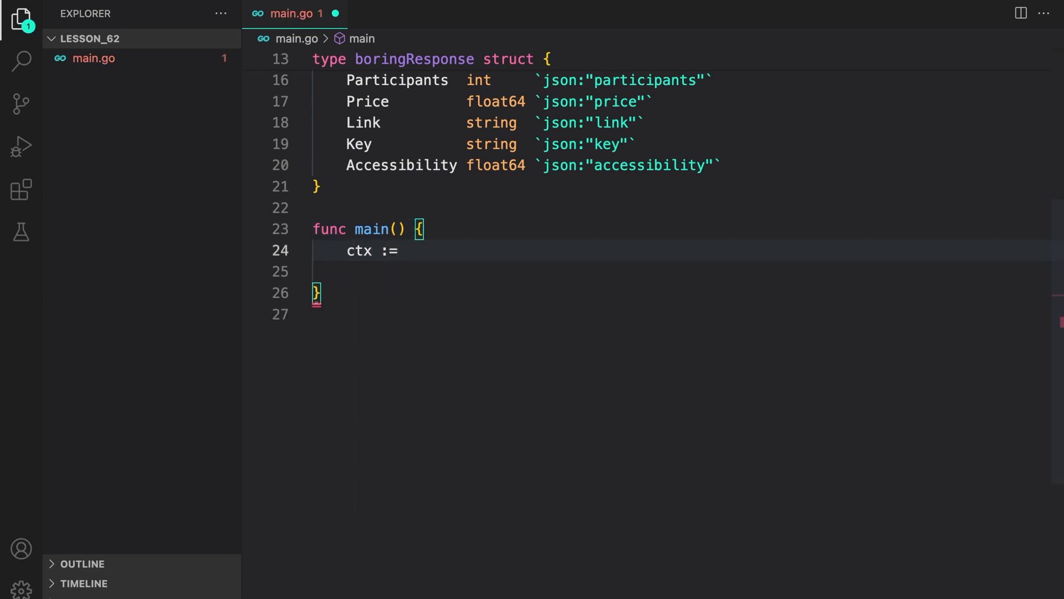
{"action": "type", "text": "context.Background()"}
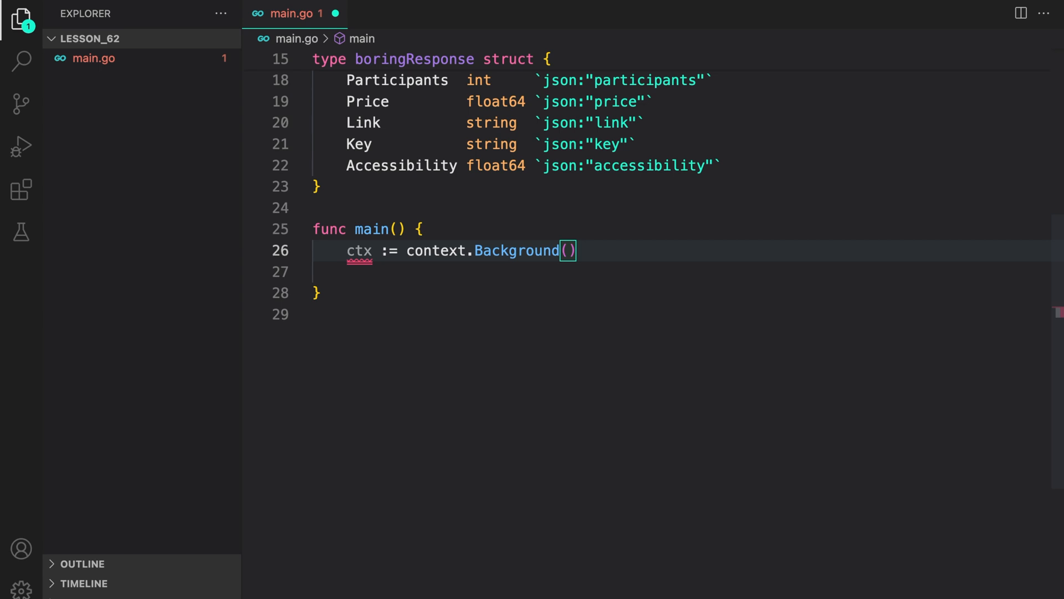
Step: Declare client := &http.Client{Timeout: 10 * time.Second}
{"action": "type", "text": "client := &http"}
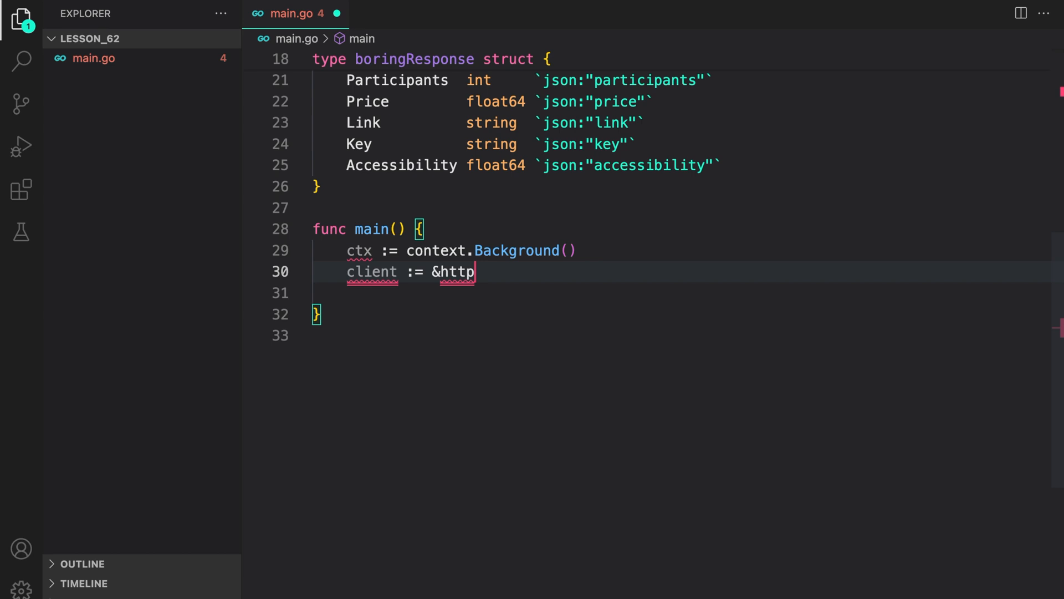
{"action": "type", "text": ".cli"}
{"action": "left_click", "coordinate": [684, 292]}
{"action": "type", "text": "Timeout: 10 * ,"}
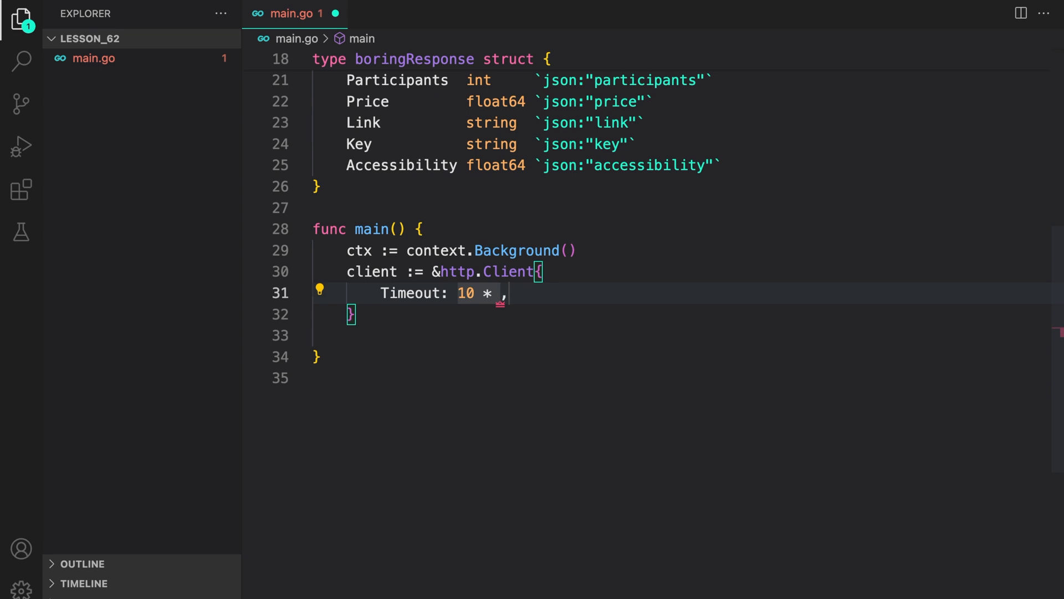
{"action": "type", "text": "time.s"}
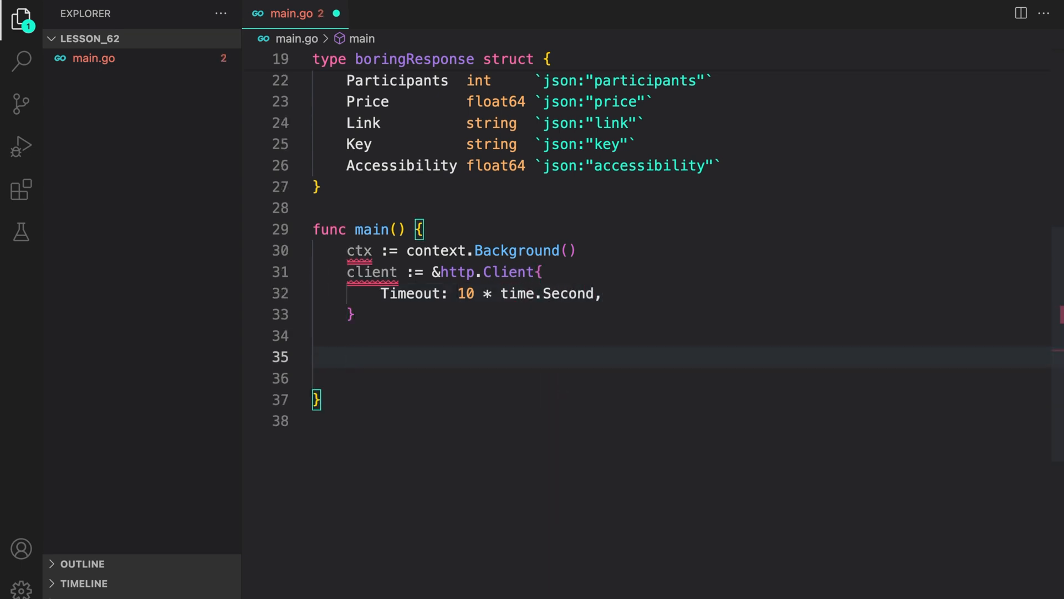
{"action": "mouse_move", "coordinate": [399, 378]}
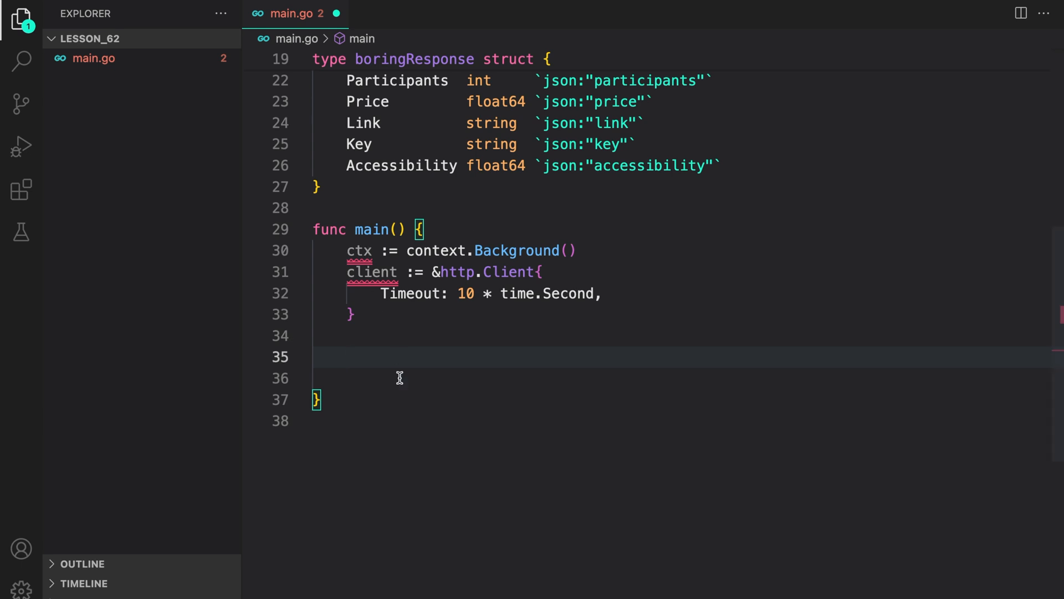
{"action": "mouse_move", "coordinate": [387, 353]}
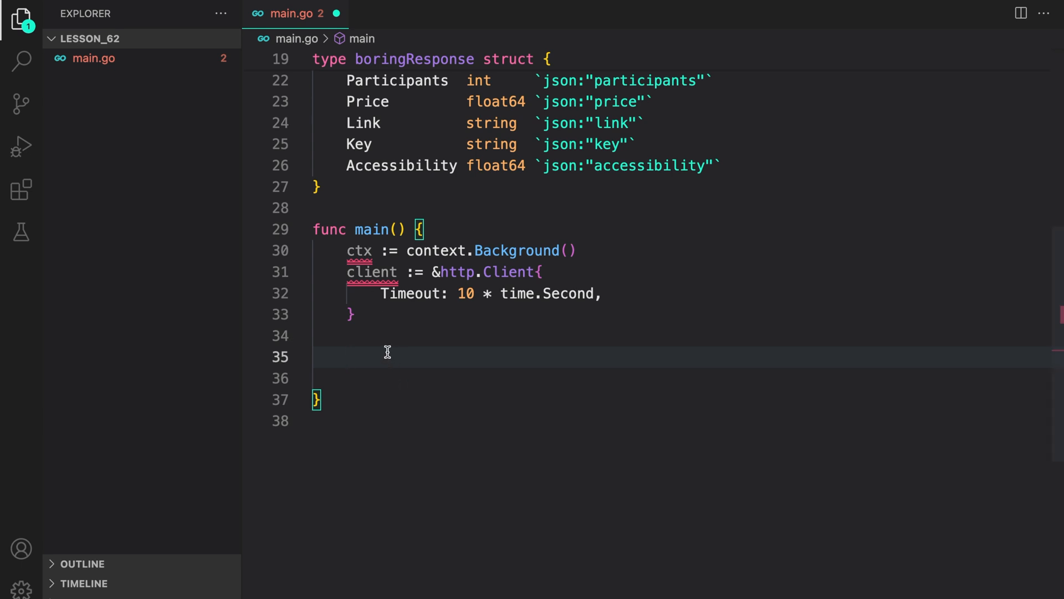
Step: Build req, err := http.NewRequestWithContext(ctx, http.MethodGet, Bored API activity URL, nil)
{"action": "type", "text": "req, err := http."}
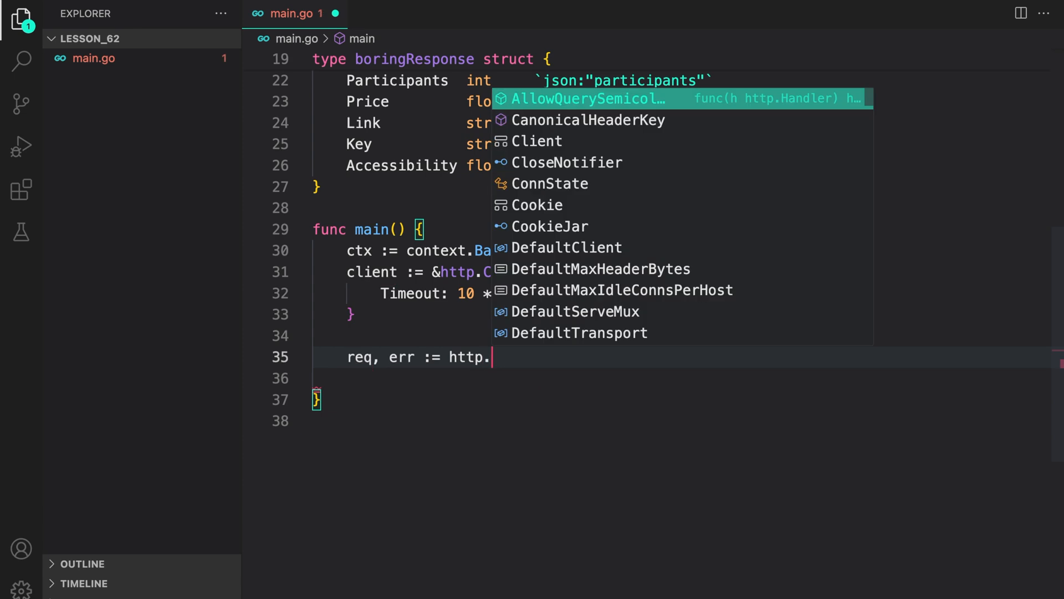
{"action": "type", "text": "Newre"}
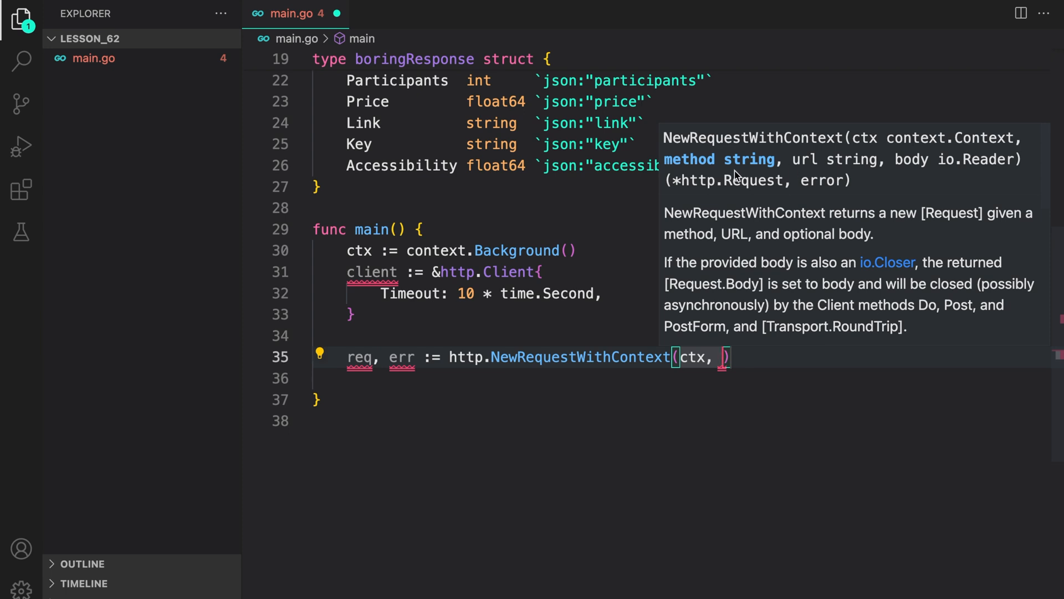
{"action": "mouse_move", "coordinate": [822, 169]}
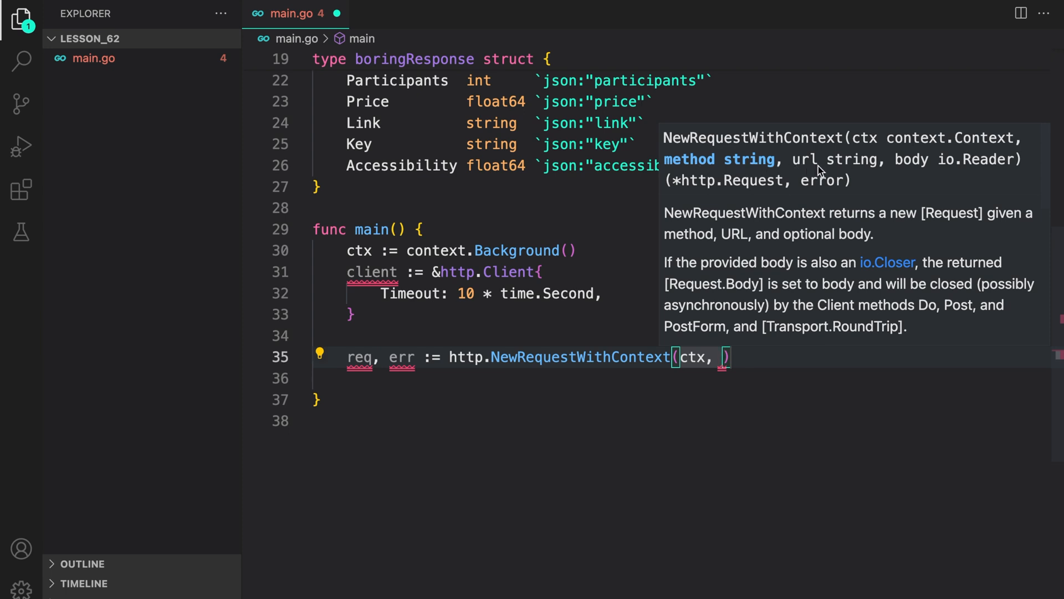
{"action": "mouse_move", "coordinate": [815, 380]}
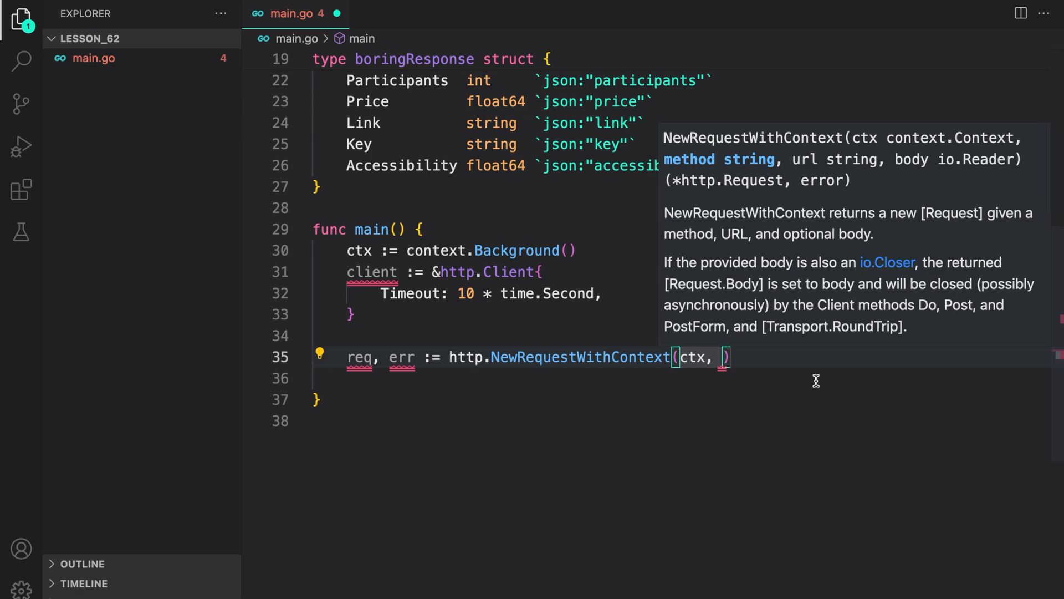
{"action": "type", "text": "h"}
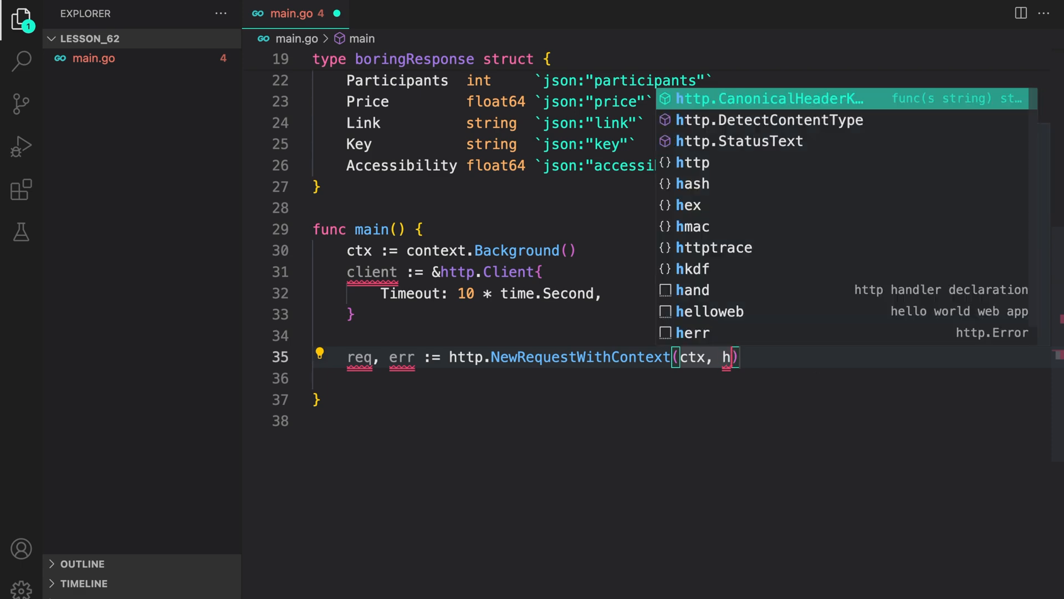
{"action": "type", "text": "ttp.MethodGet,"}
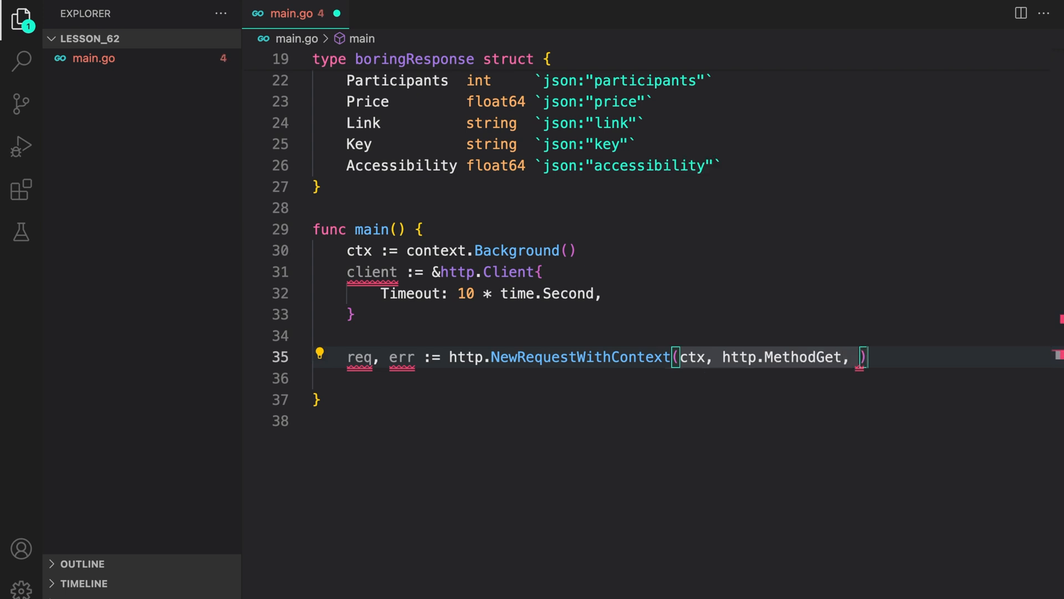
{"action": "key", "text": "Backspace"}
{"action": "type", "text": "\"http://www.boredapi.com/api/activity/\", "}
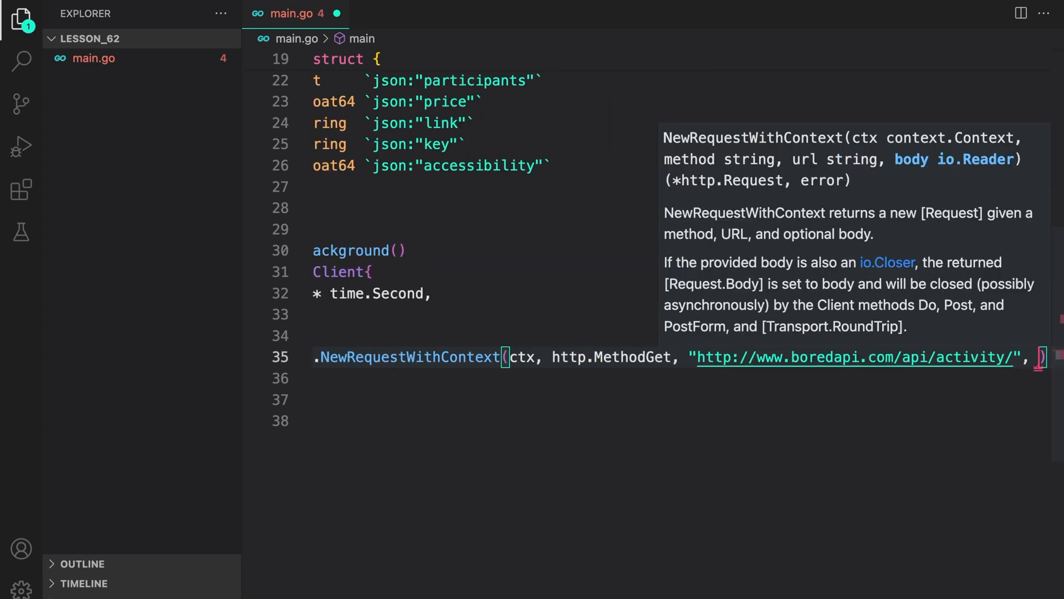
{"action": "type", "text": "nil {"}
{"action": "type", "text": "fmt.Println(\"error creating request: \", err"}
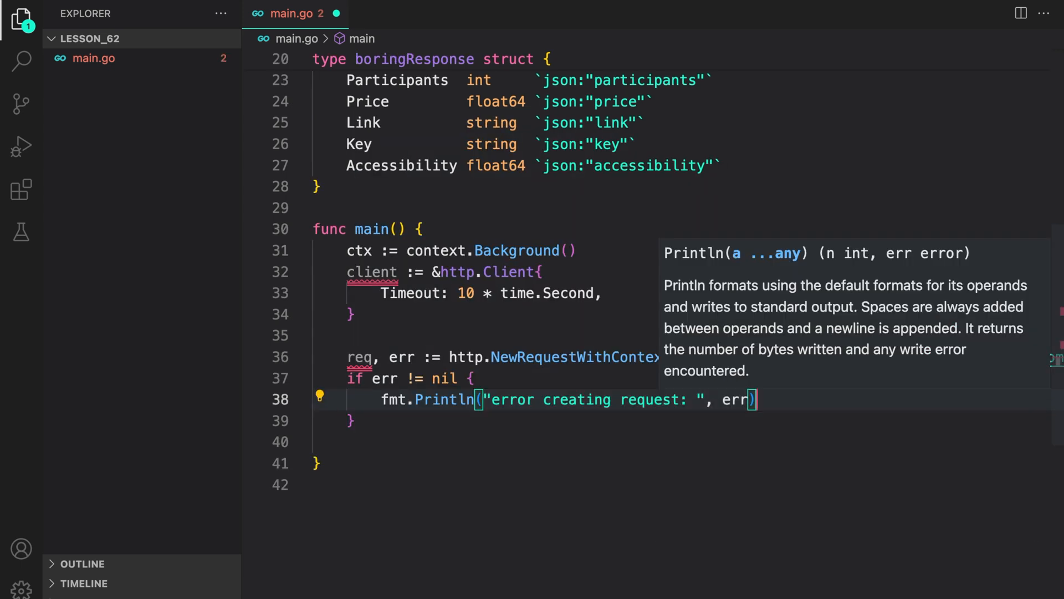
Step: Add the if err != nil block that prints the error and returns
{"action": "type", "text": "return"}
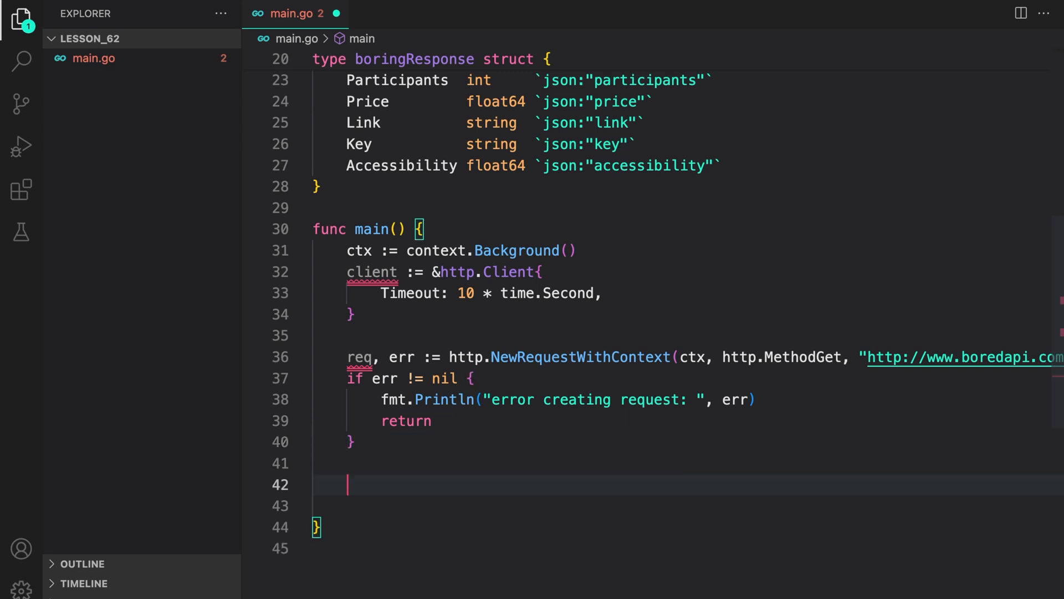
{"action": "type", "text": "resp"}
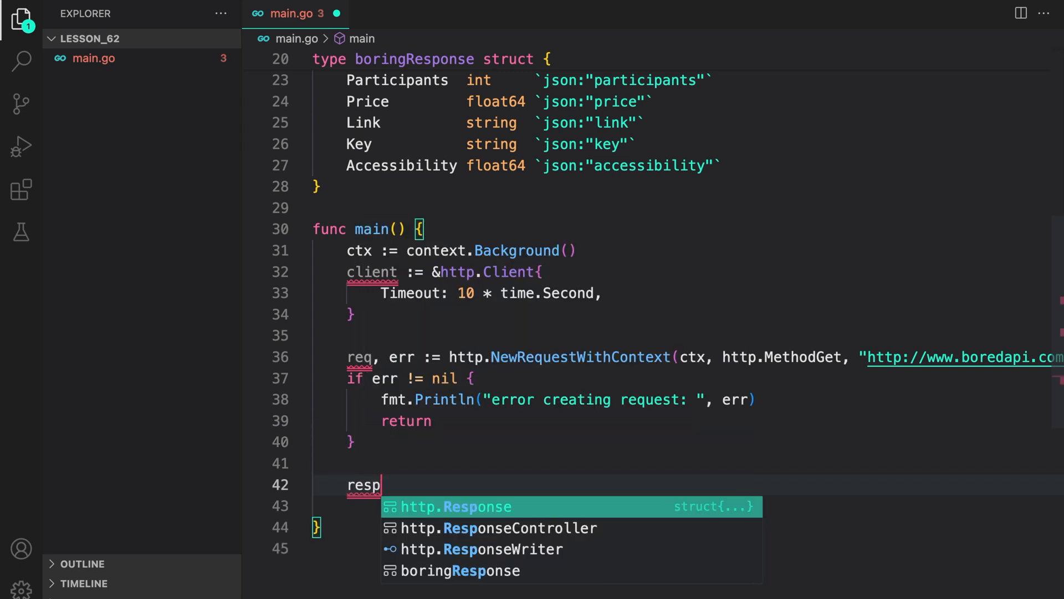
Step: Send the request with resp, err := client.Do(req), printing "error doing request" and returning on failure
{"action": "type", "text": ", err := cli"}
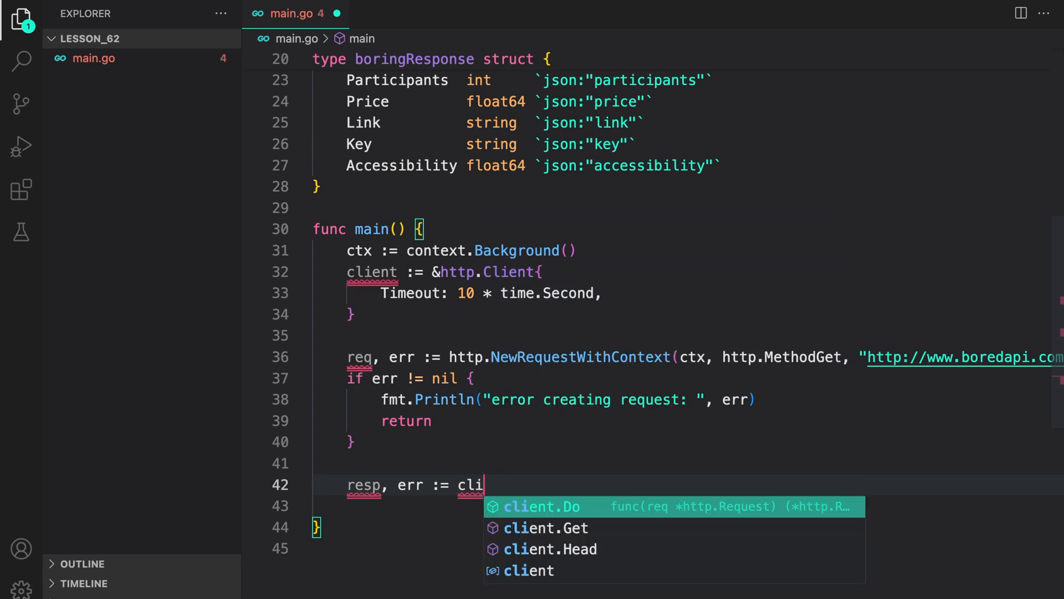
{"action": "type", "text": "e"}
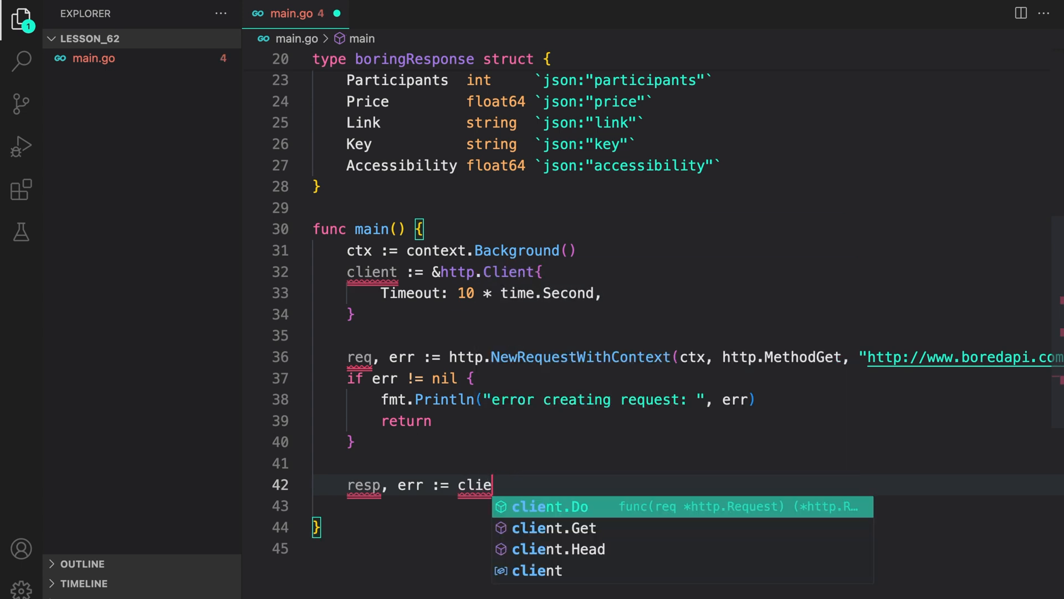
{"action": "left_click", "coordinate": [551, 506]}
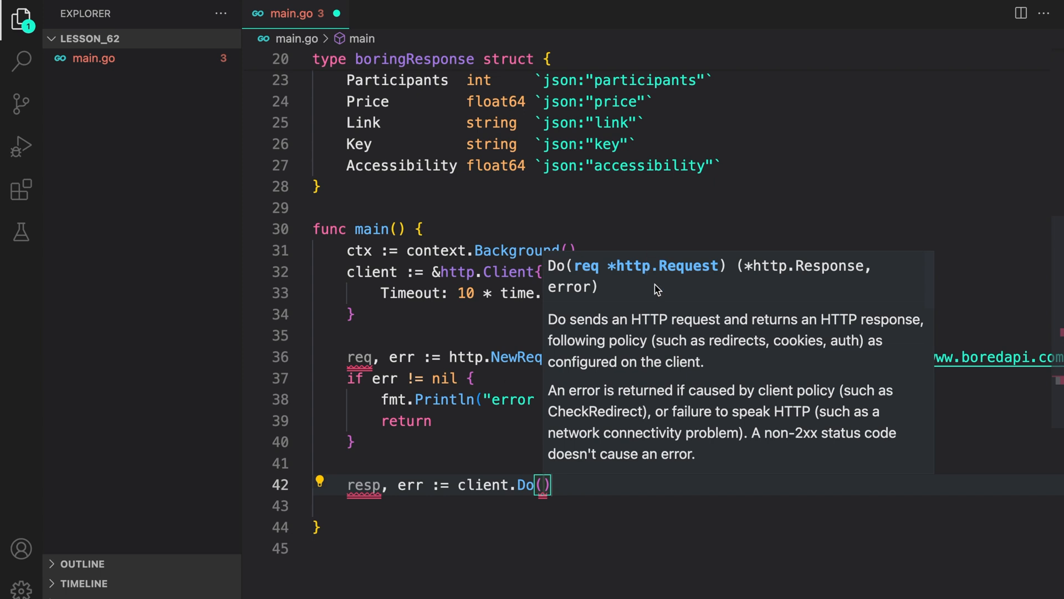
{"action": "mouse_move", "coordinate": [359, 357]}
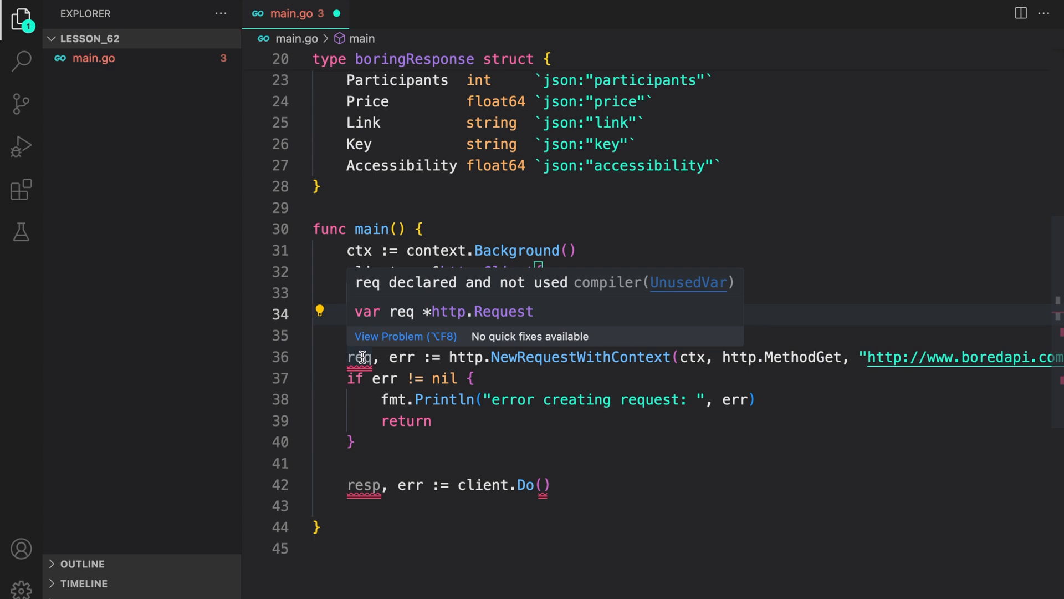
{"action": "type", "text": "req"}
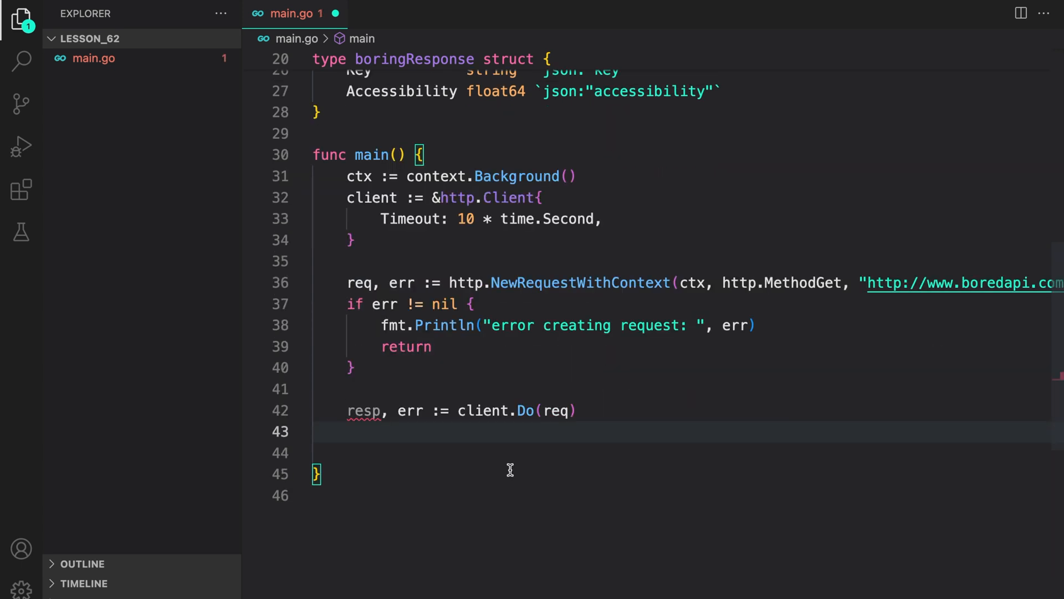
{"action": "mouse_move", "coordinate": [645, 452]}
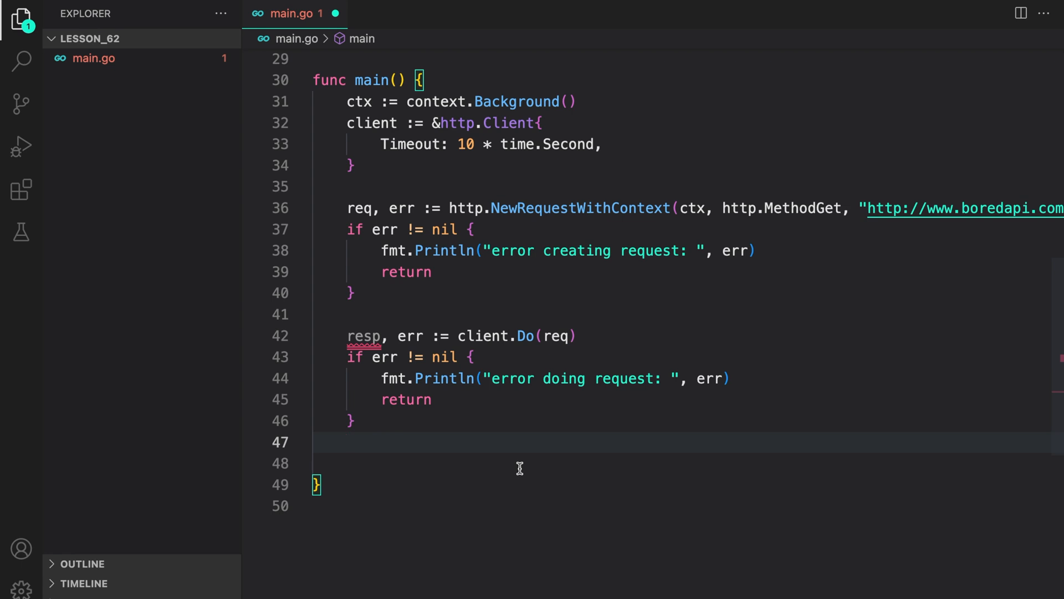
{"action": "left_click", "coordinate": [347, 442]}
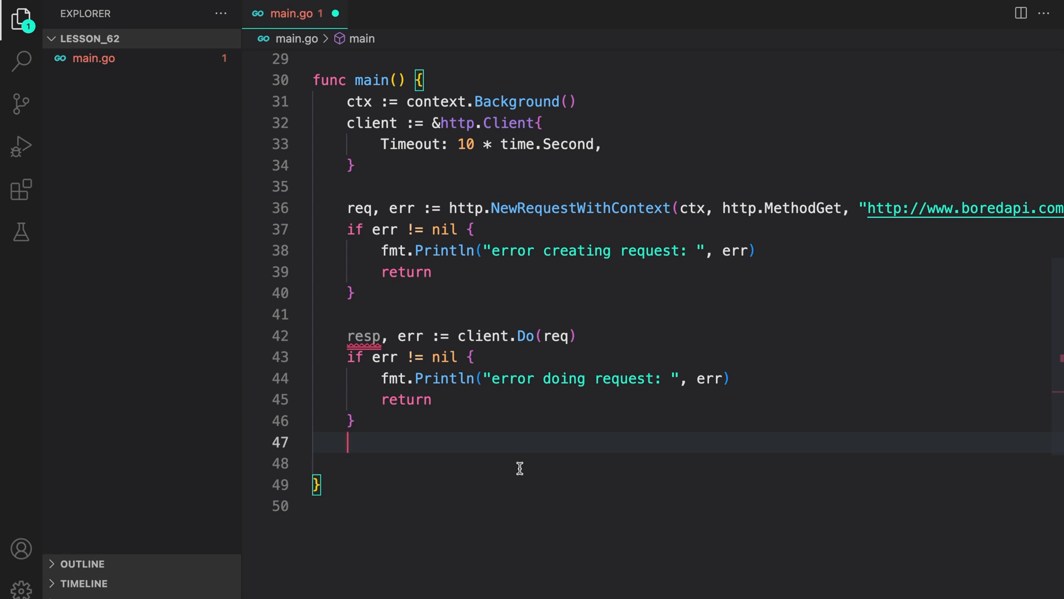
Step: Add defer resp.Body.Close() and begin a var boring declaration on the next line
{"action": "type", "text": "d"}
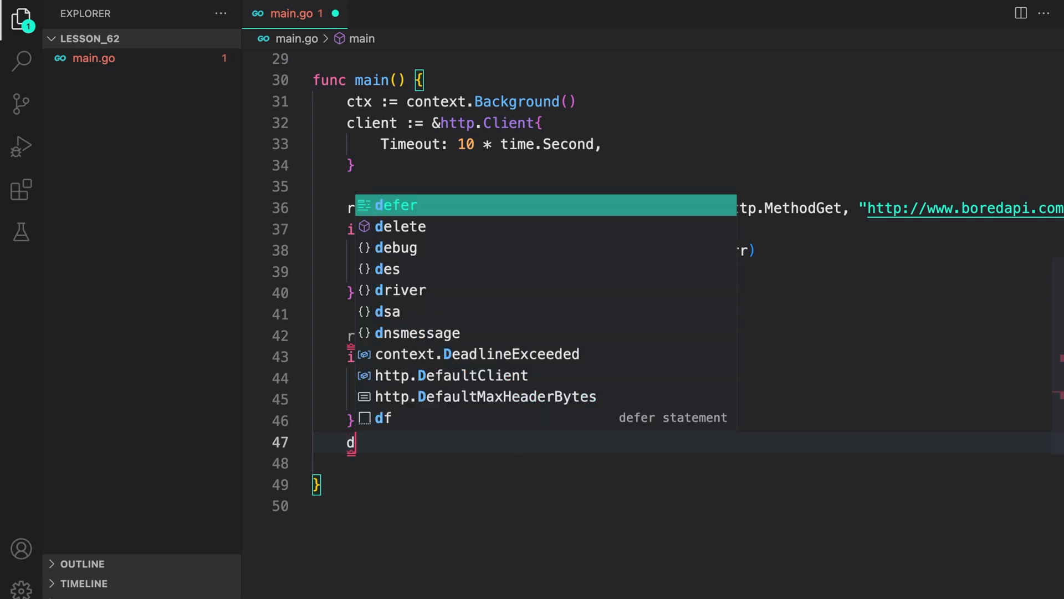
{"action": "type", "text": "efer resp.Body.Close("}
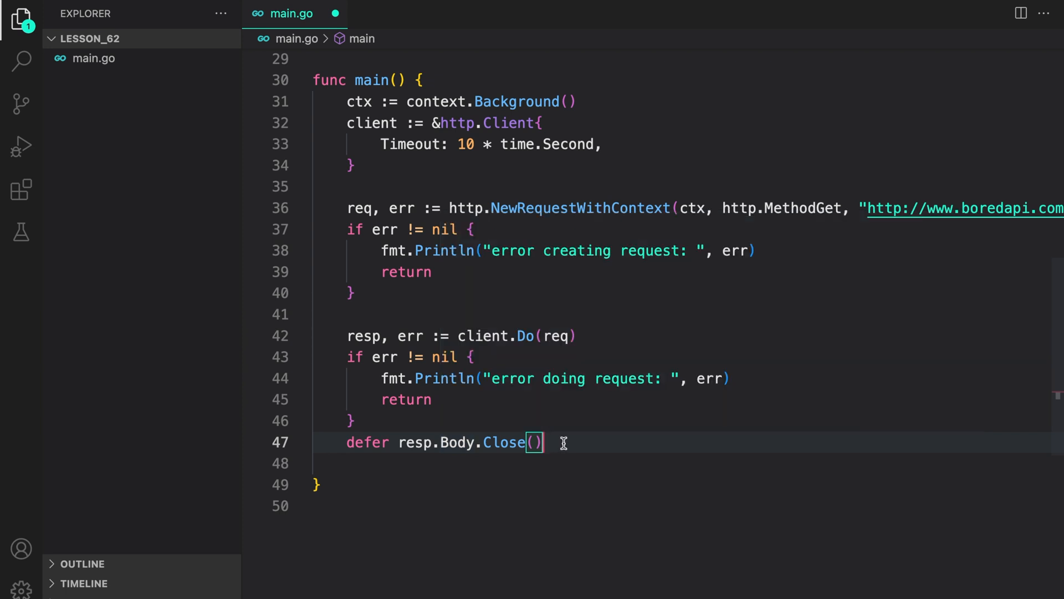
{"action": "key", "text": "Enter"}
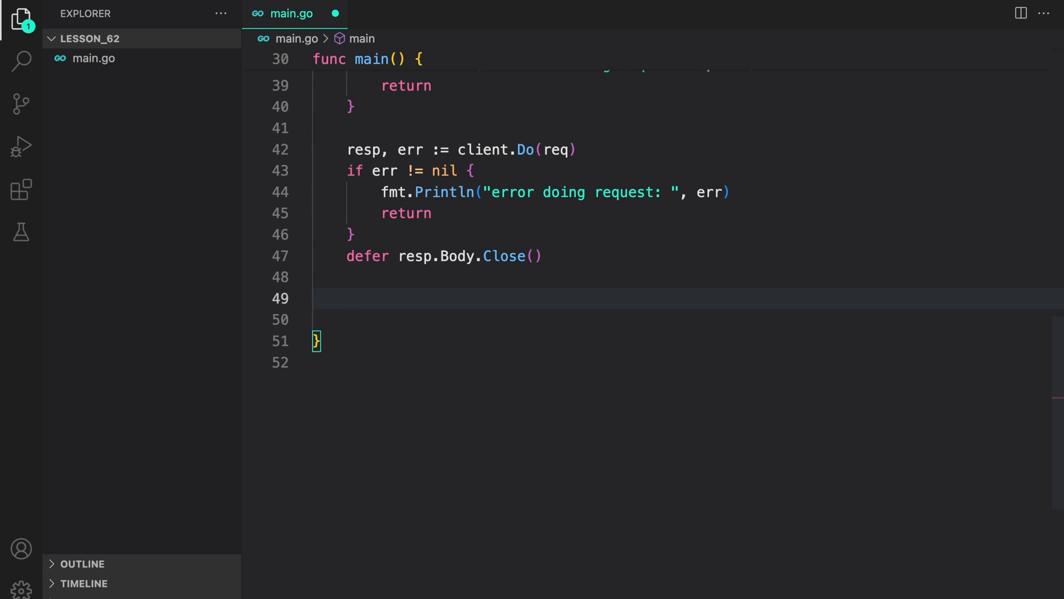
{"action": "type", "text": "var boring"}
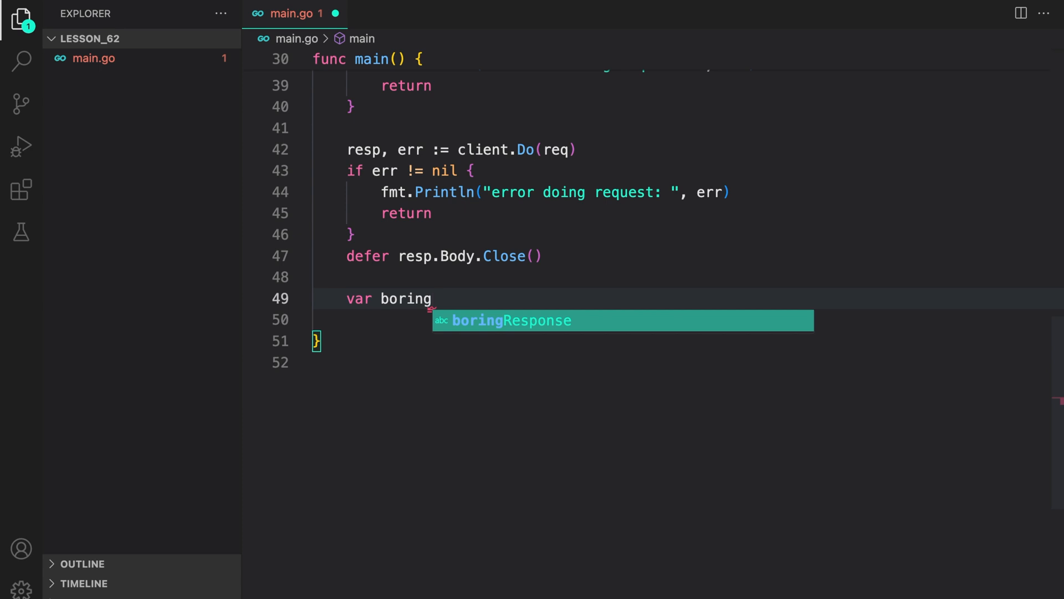
Step: Declare boringRes and decode resp.Body into it with json.NewDecoder, printing an error and returning if it fails
{"action": "type", "text": "Res boringResponse"}
{"action": "type", "text": "j"}
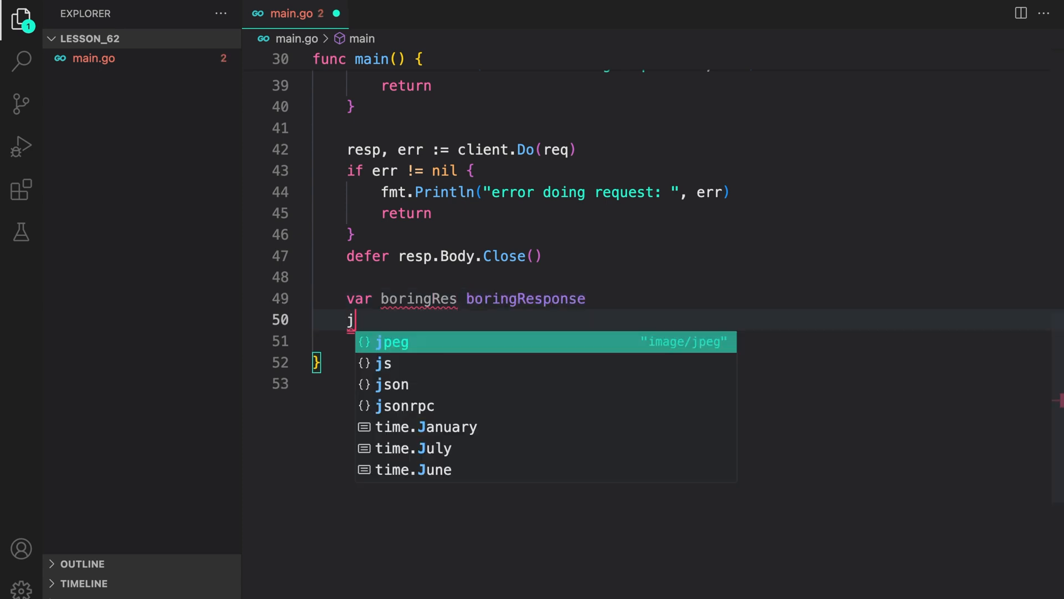
{"action": "type", "text": "son"}
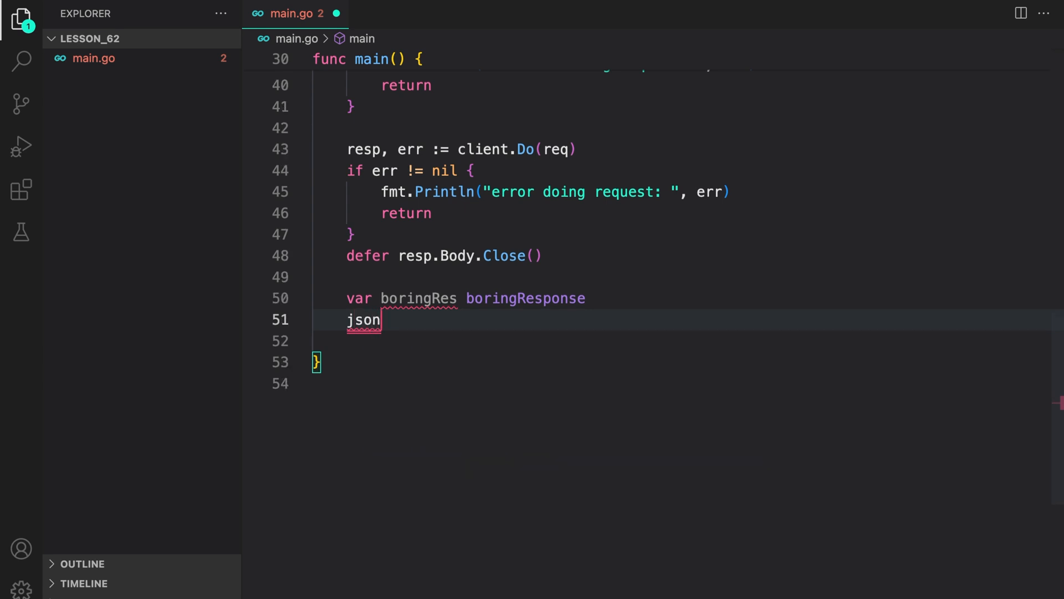
{"action": "type", "text": ".NewDecoder(resp.Body)"}
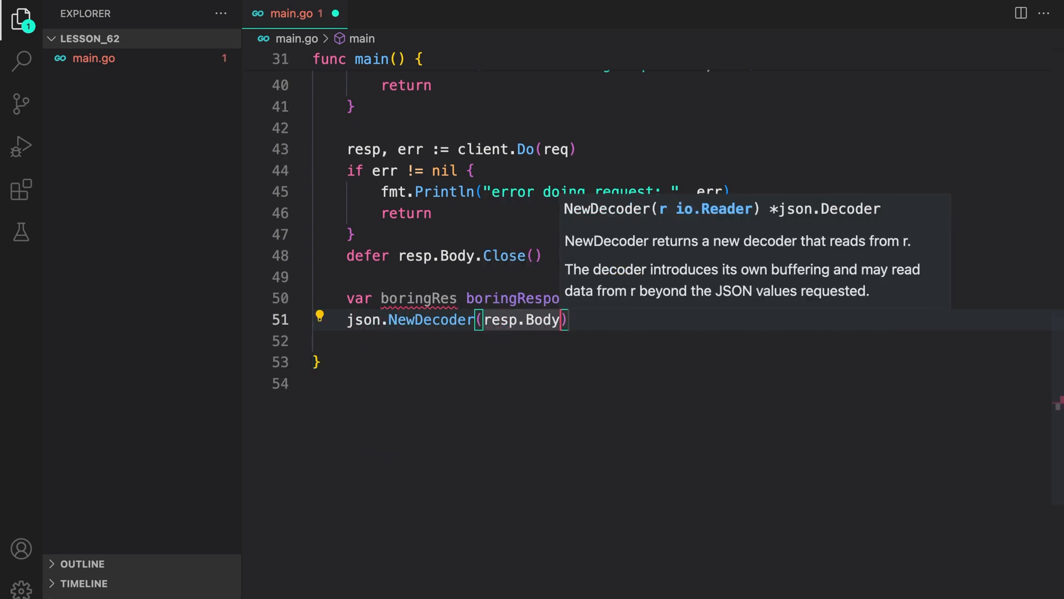
{"action": "type", "text": ".Decode(&boringRes"}
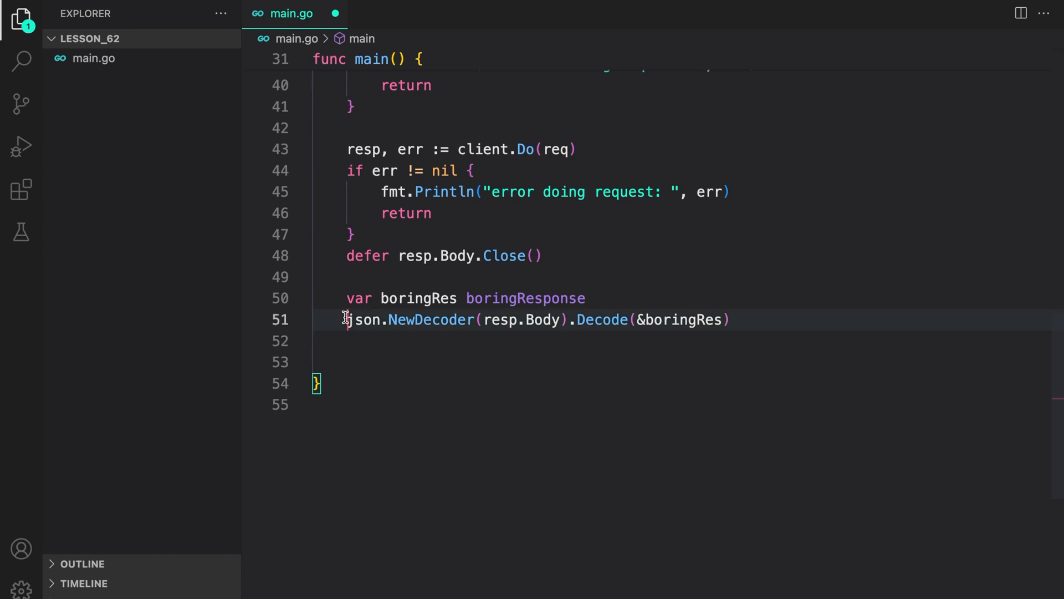
{"action": "type", "text": "if err :="}
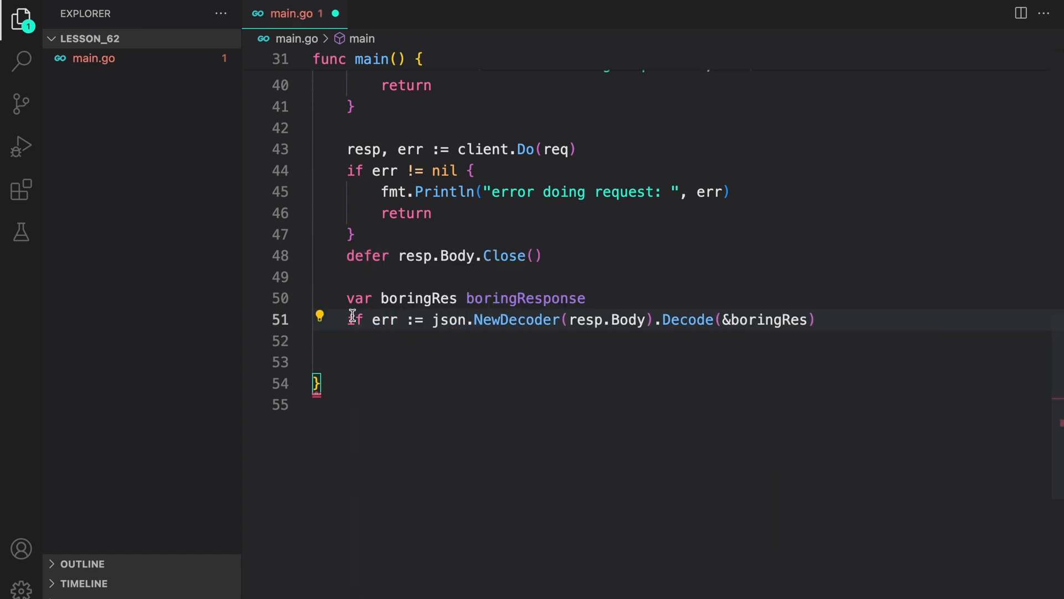
{"action": "type", "text": "; err != nil {"}
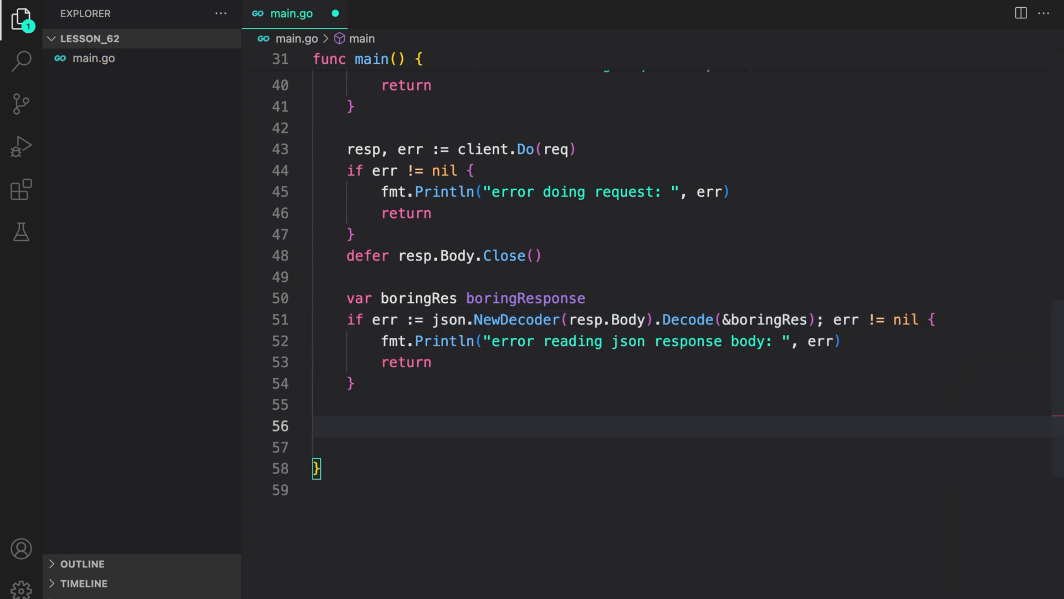
Step: End main with fmt.Printf("%+v\n", boringRes) to print the decoded result
{"action": "left_click", "coordinate": [347, 425]}
{"action": "type", "text": "fmt.Printf("}
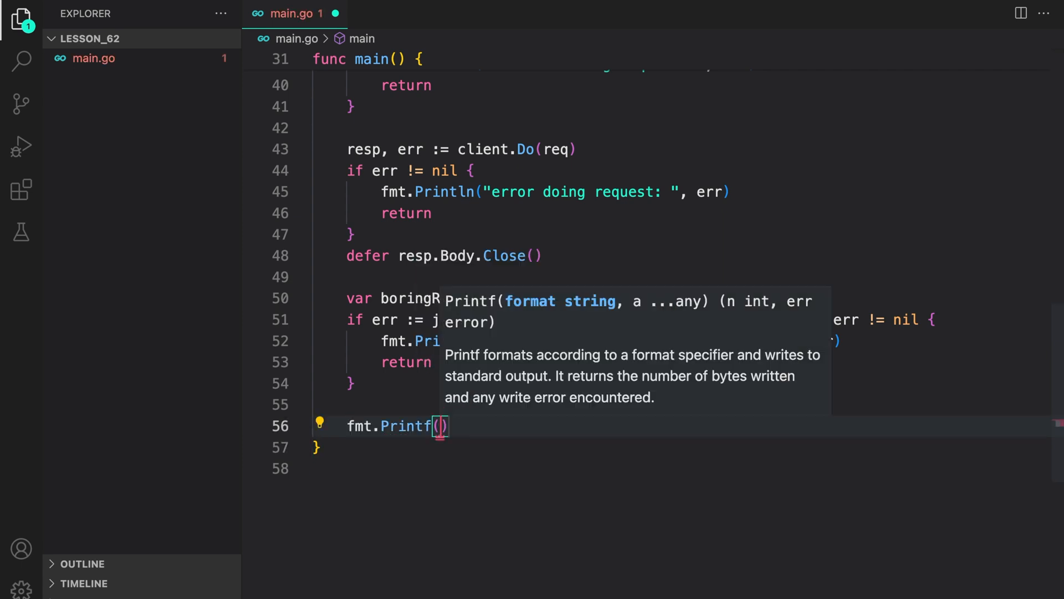
{"action": "type", "text": "\"%+v\""}
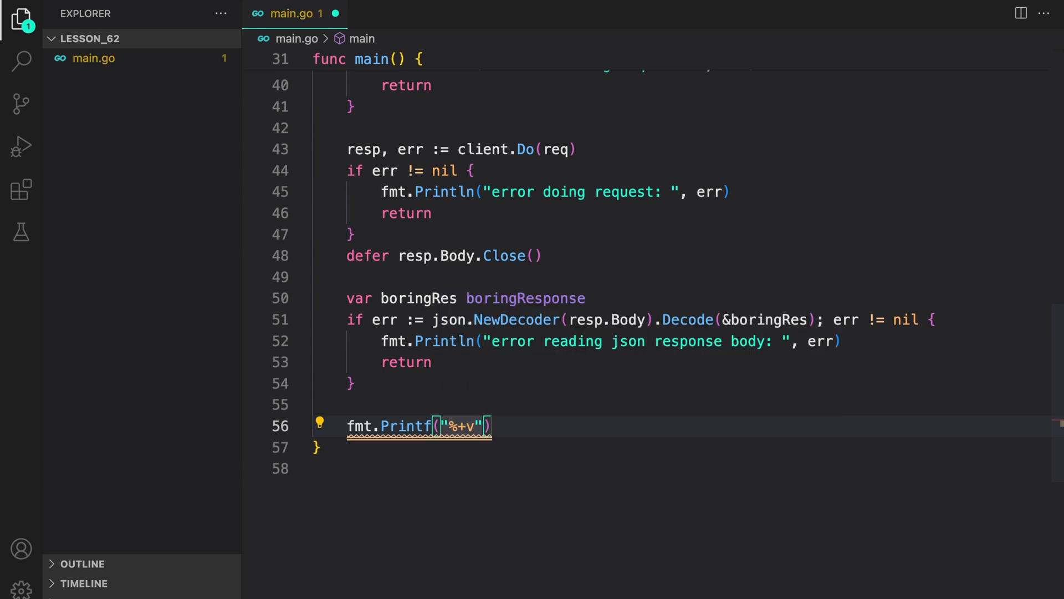
{"action": "type", "text": "\\n"}
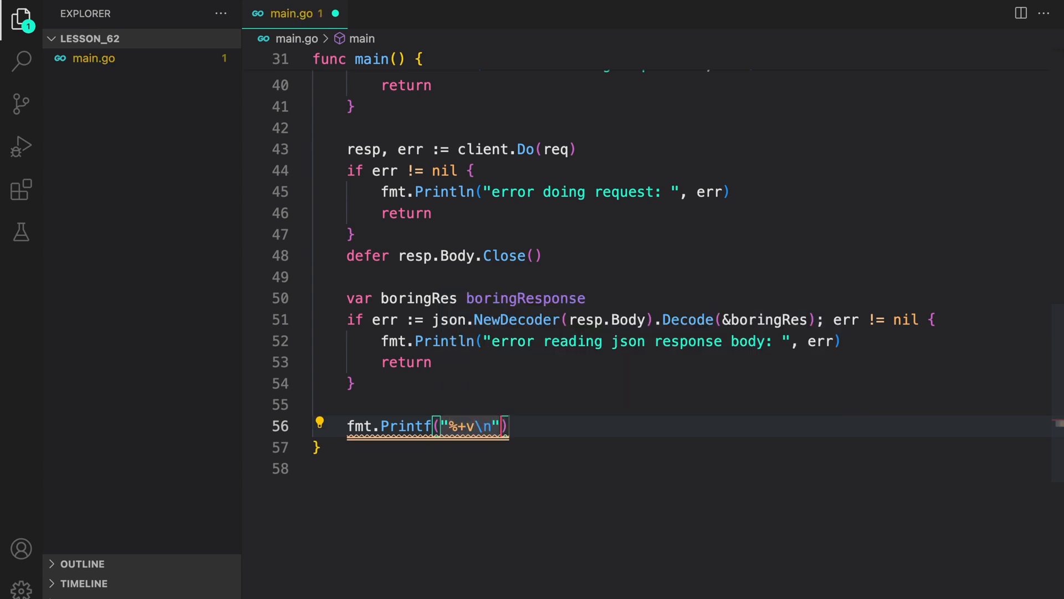
{"action": "type", "text": ","}
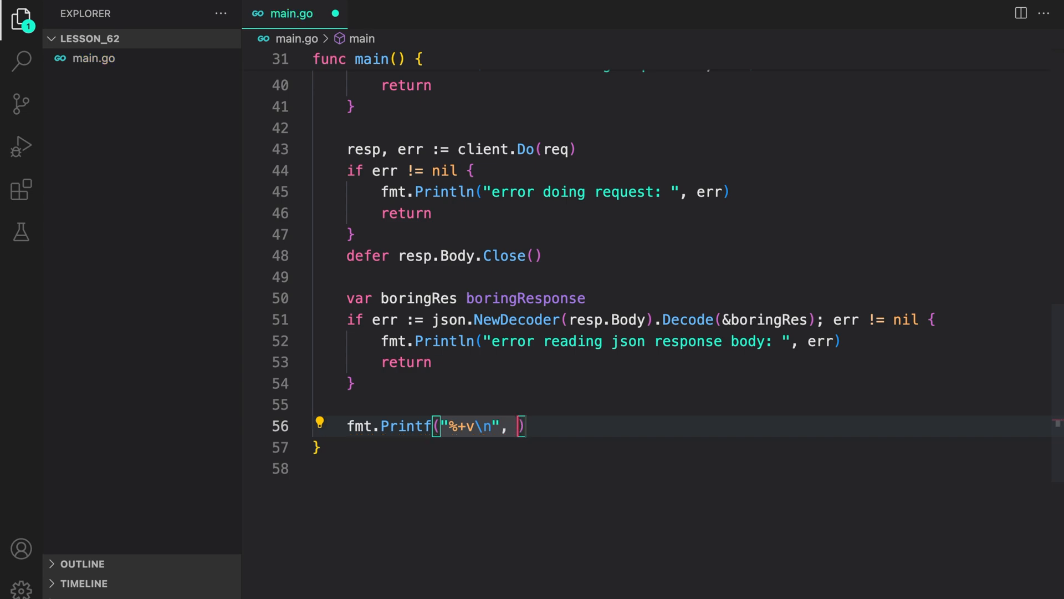
{"action": "type", "text": "boringRes"}
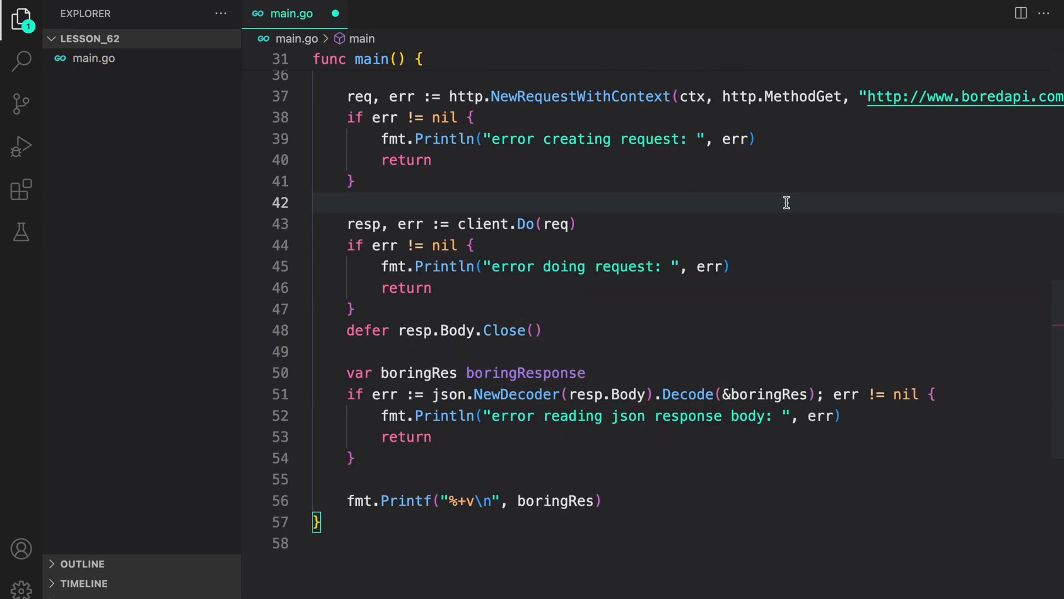
{"action": "scroll", "scroll_direction": "up", "scroll_amount": 3}
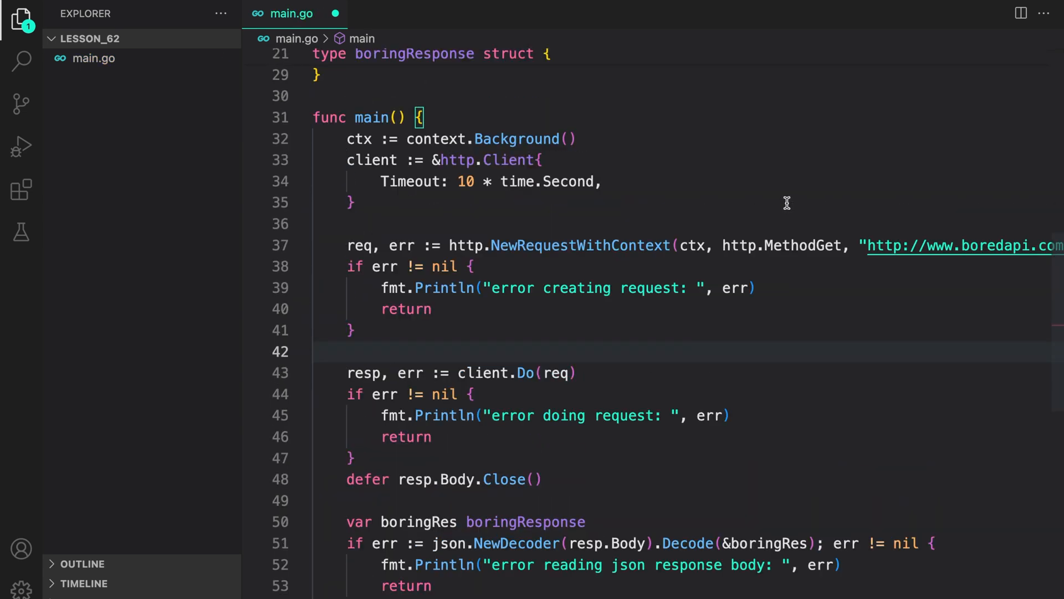
{"action": "mouse_move", "coordinate": [517, 138]}
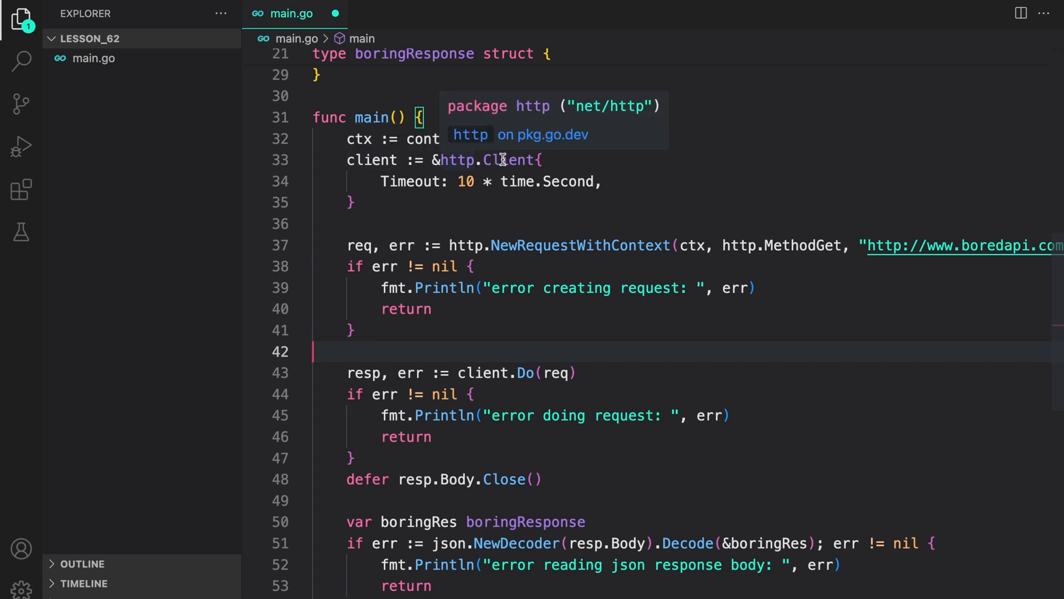
{"action": "mouse_move", "coordinate": [506, 159]}
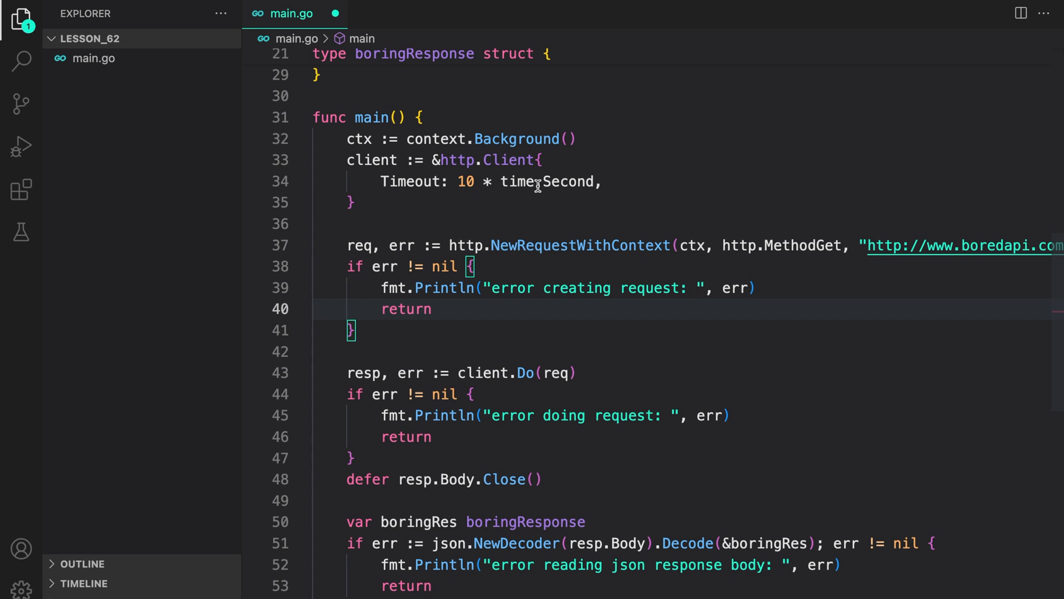
{"action": "mouse_move", "coordinate": [572, 198]}
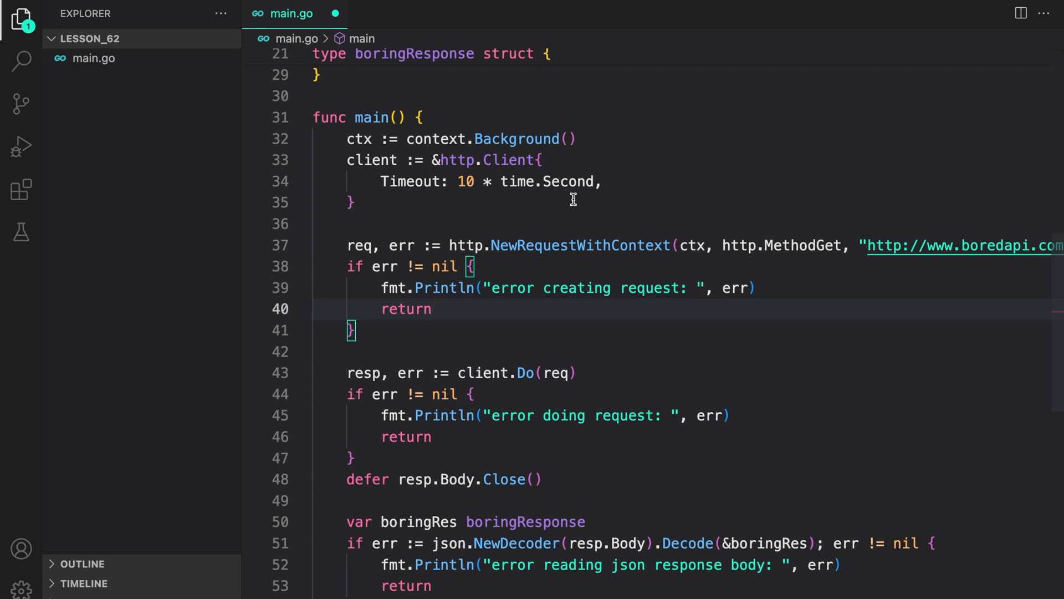
{"action": "mouse_move", "coordinate": [479, 249]}
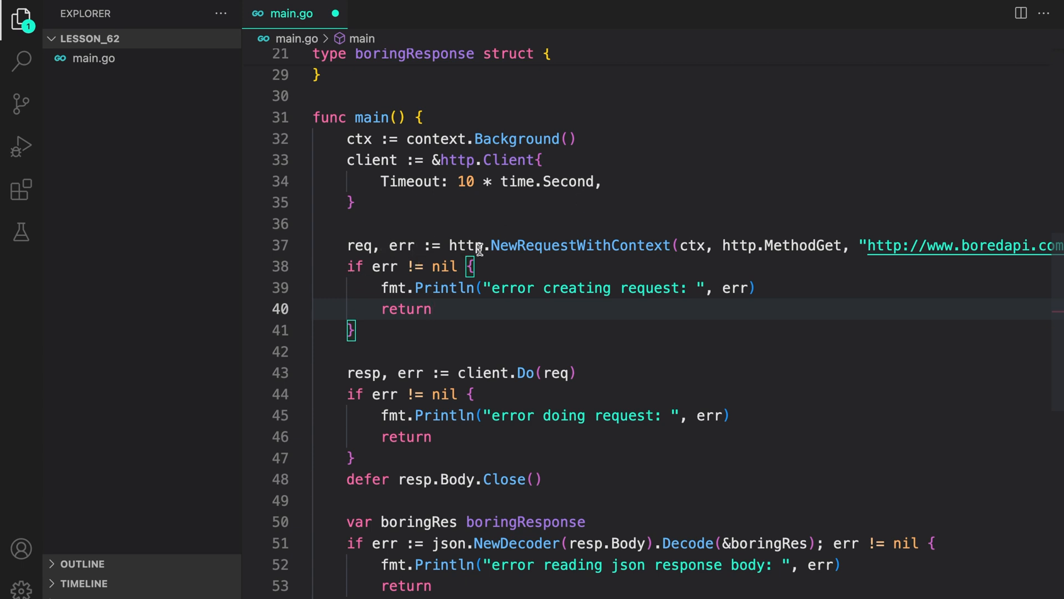
{"action": "mouse_move", "coordinate": [621, 253]}
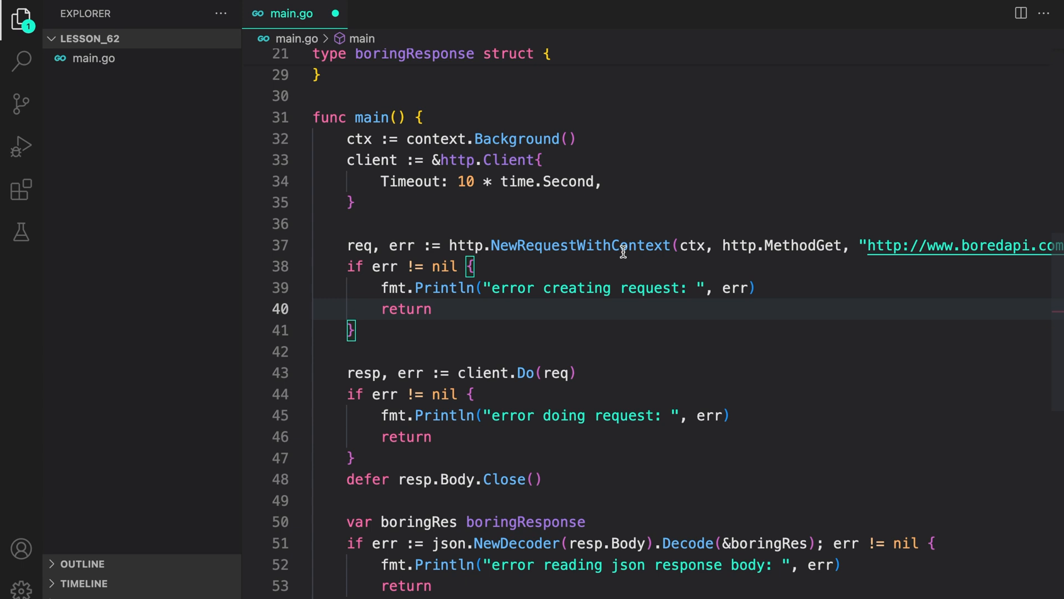
{"action": "left_click", "coordinate": [431, 309]}
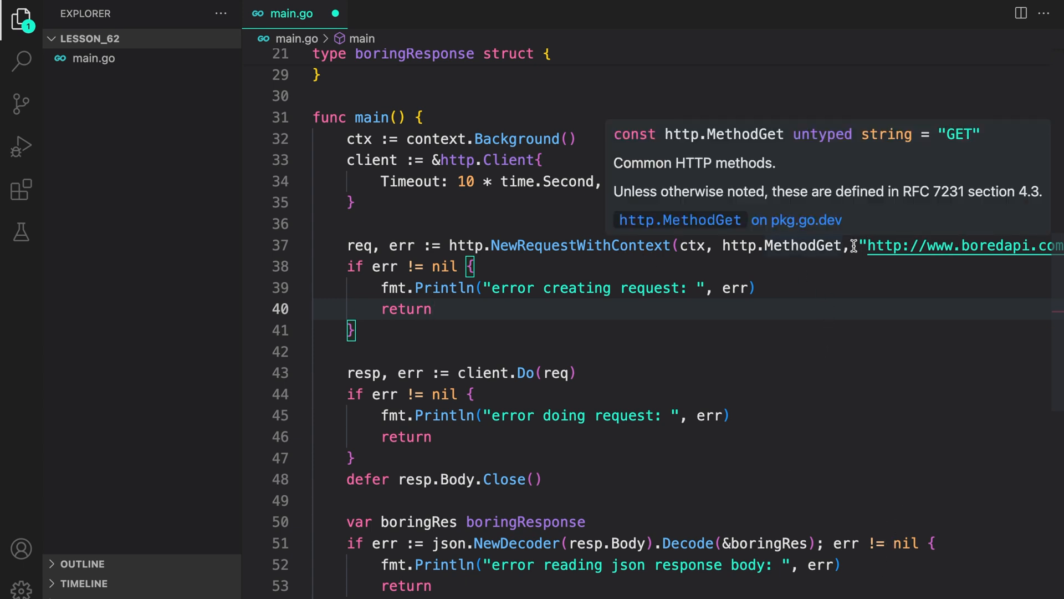
{"action": "mouse_move", "coordinate": [903, 246]}
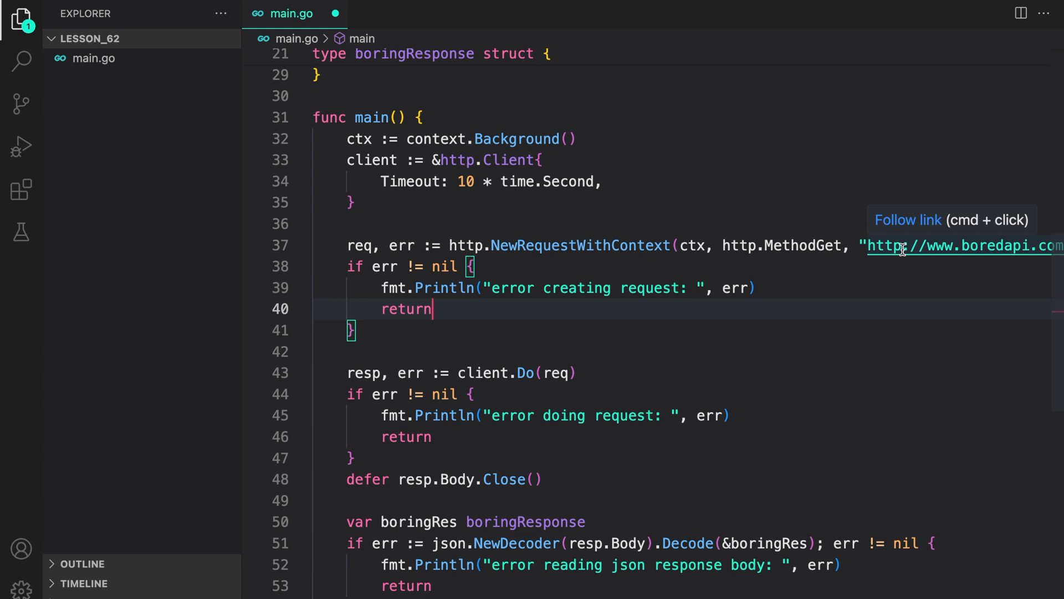
{"action": "mouse_move", "coordinate": [911, 272]}
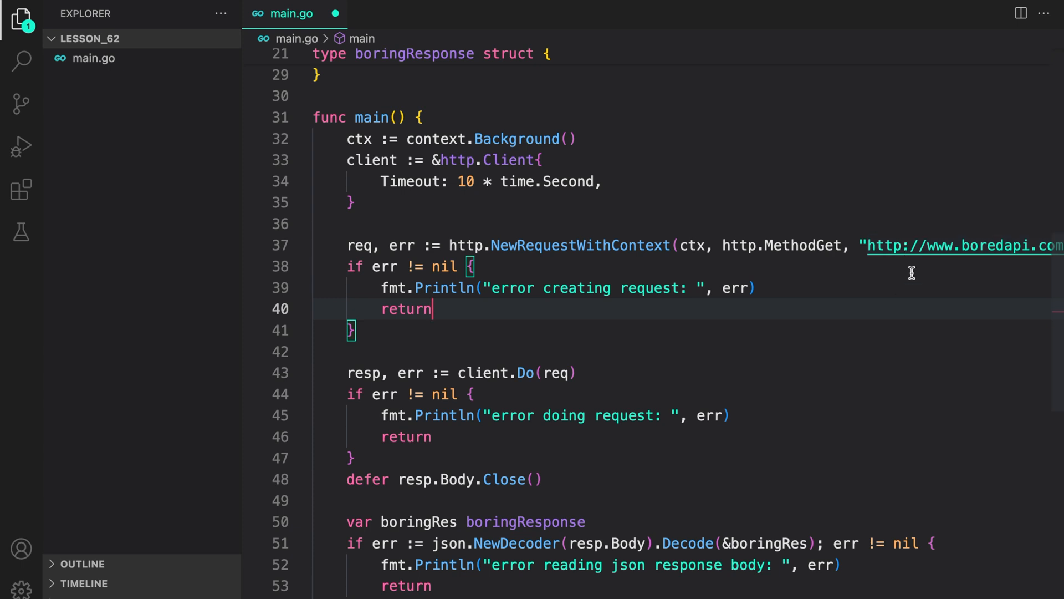
{"action": "mouse_move", "coordinate": [794, 354]}
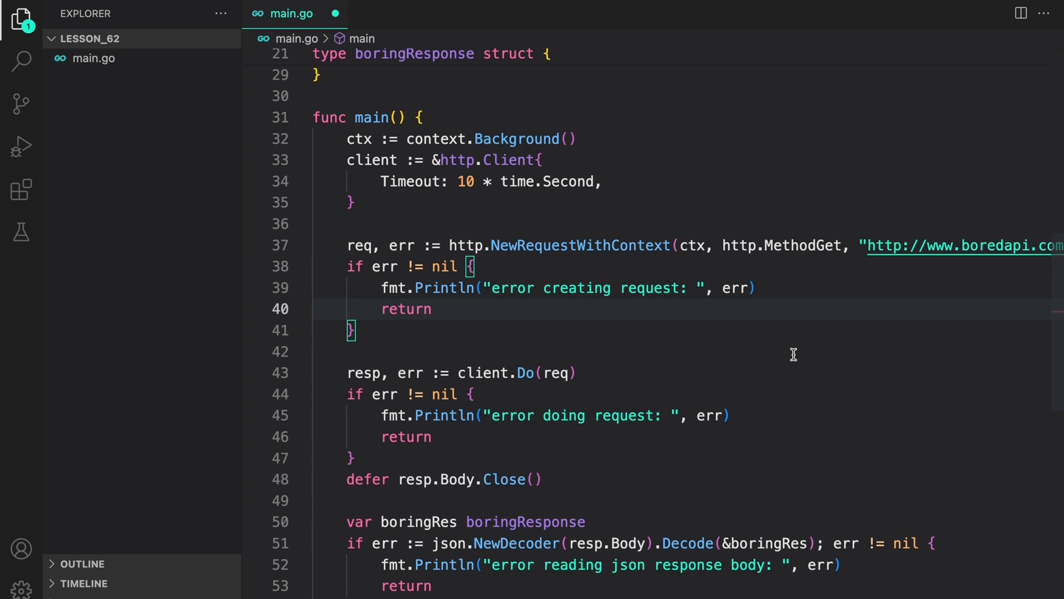
{"action": "mouse_move", "coordinate": [594, 343]}
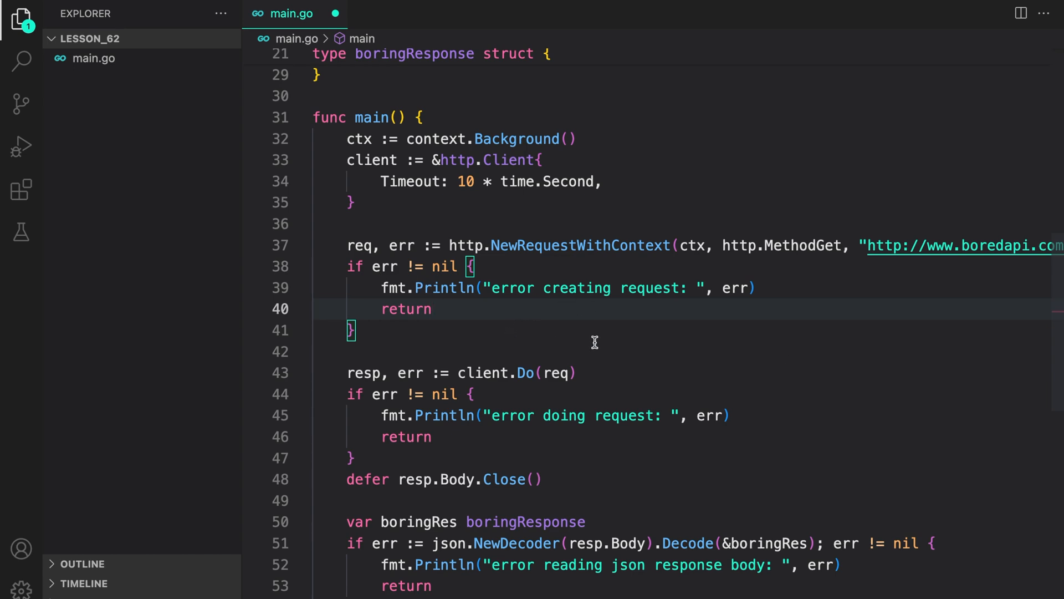
{"action": "scroll", "scroll_direction": "down", "scroll_amount": 3}
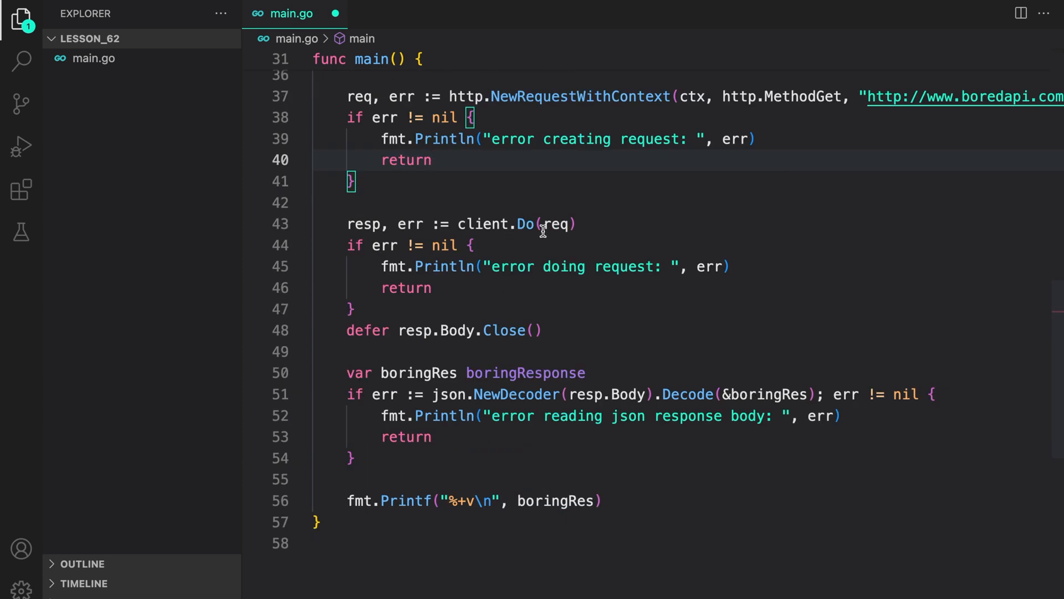
{"action": "mouse_move", "coordinate": [523, 223]}
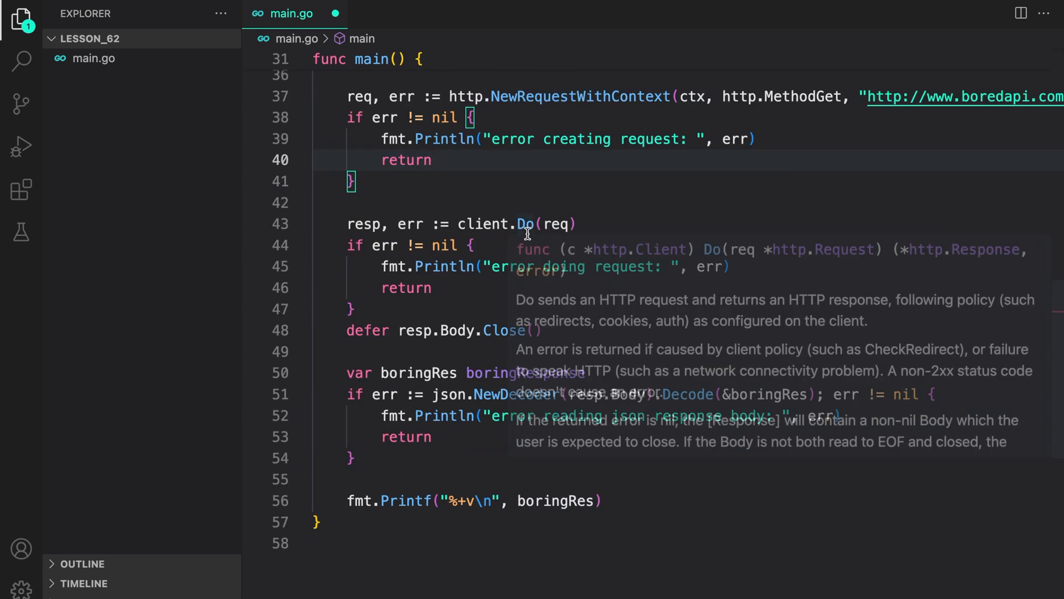
{"action": "mouse_move", "coordinate": [482, 224]}
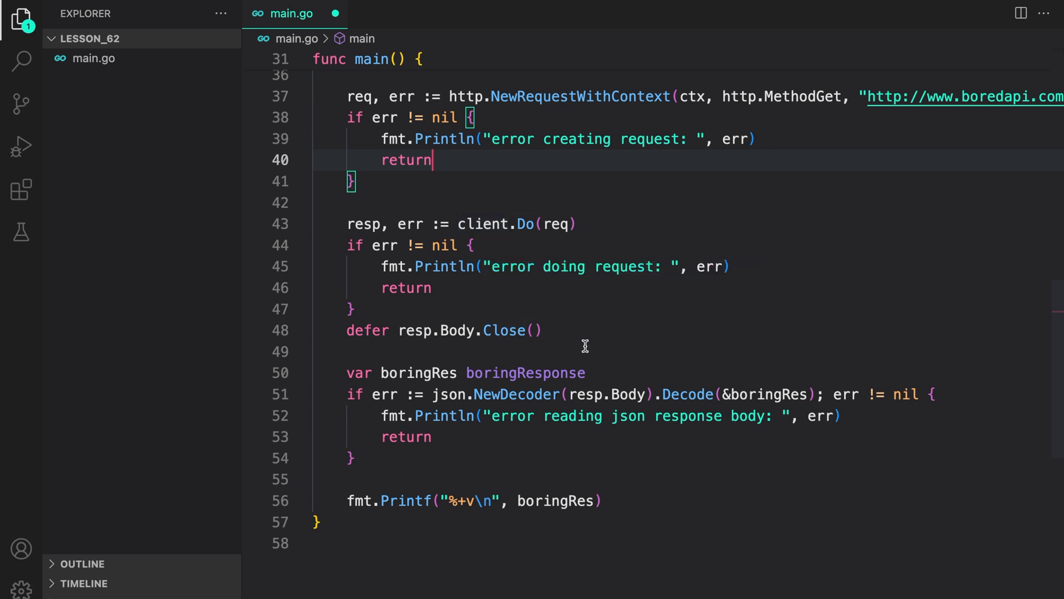
{"action": "scroll", "scroll_direction": "down", "scroll_amount": 3}
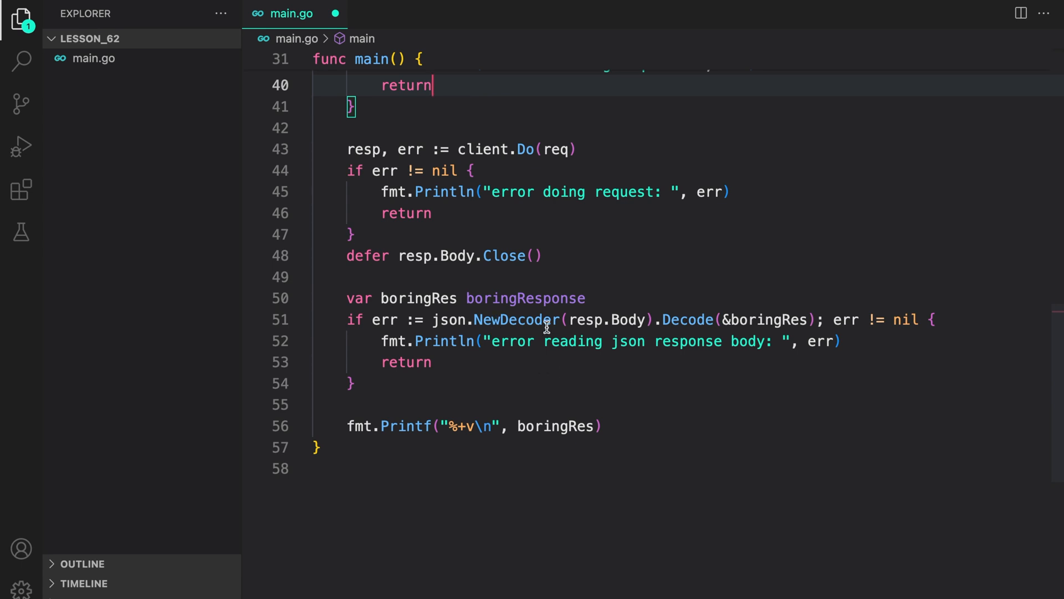
{"action": "mouse_move", "coordinate": [664, 376]}
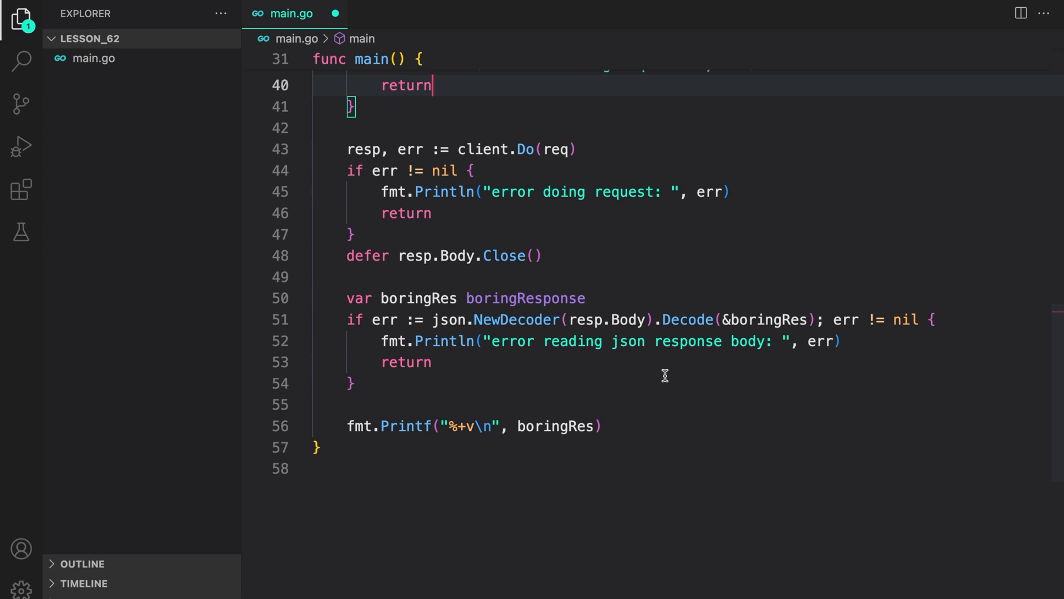
{"action": "mouse_move", "coordinate": [576, 444]}
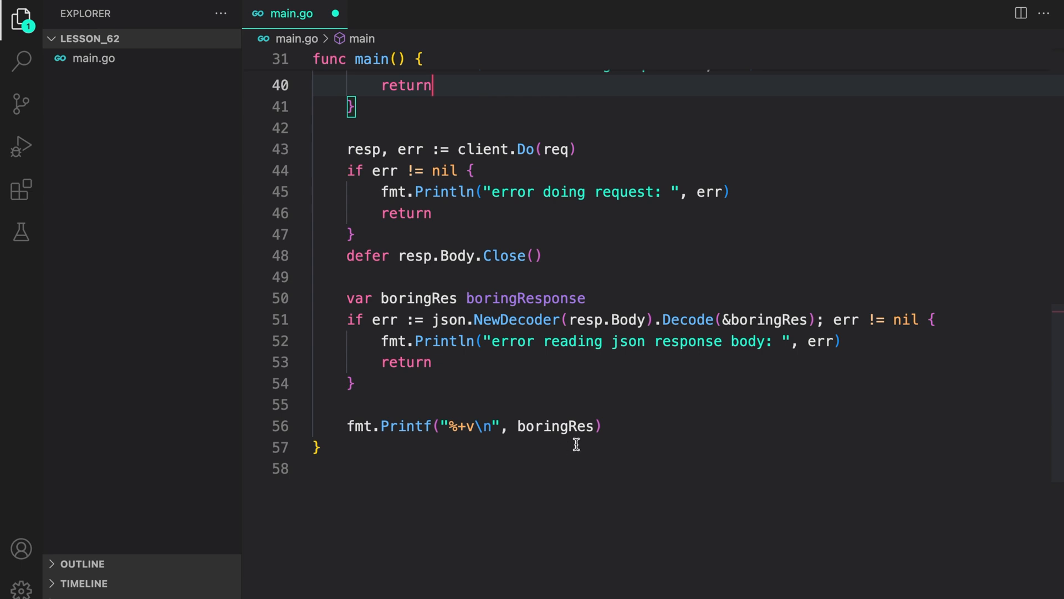
Step: Run go run main.go in the terminal to print the Learn the Chinese erhu activity, then hide the panel
{"action": "key", "text": "ctrl+`"}
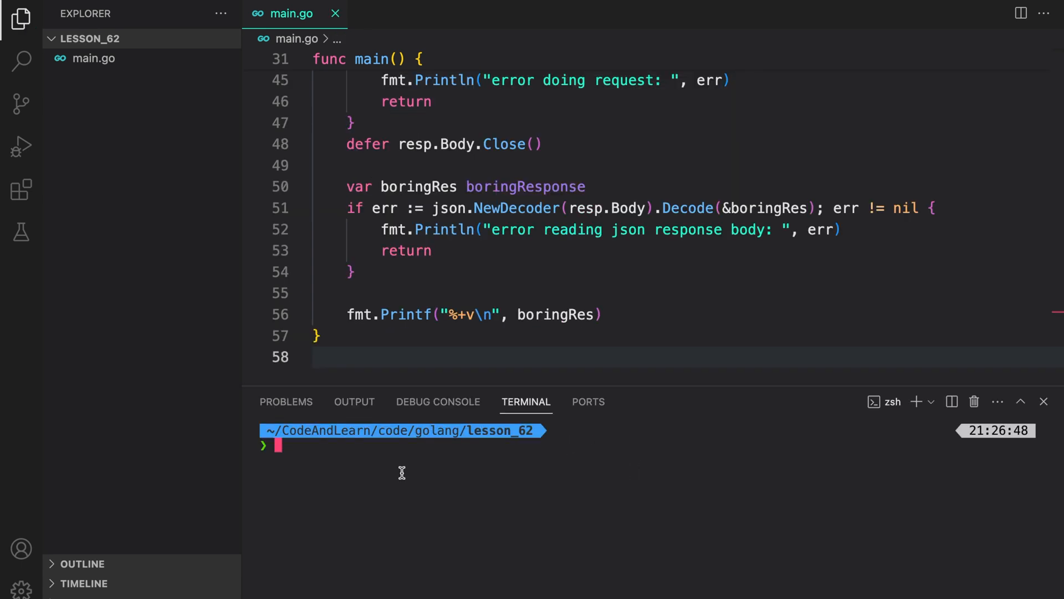
{"action": "type", "text": "go run main.go"}
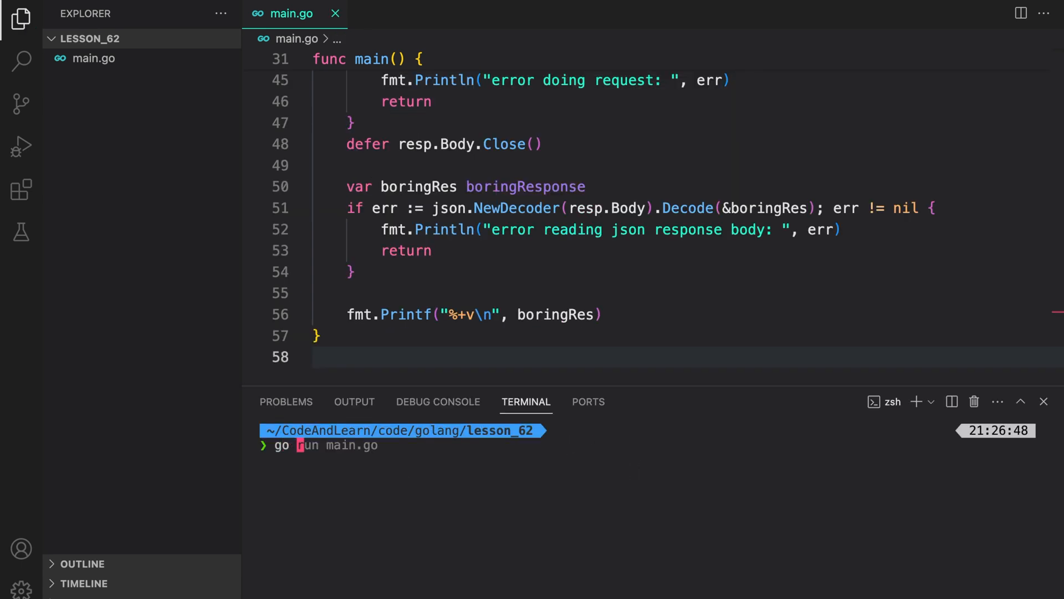
{"action": "key", "text": "Return"}
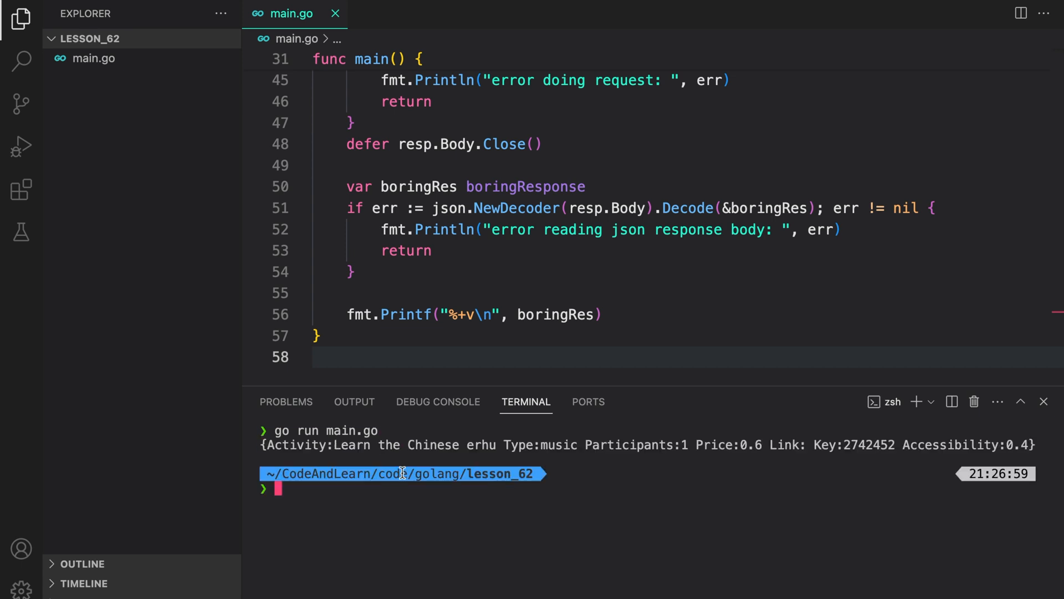
{"action": "mouse_move", "coordinate": [328, 454]}
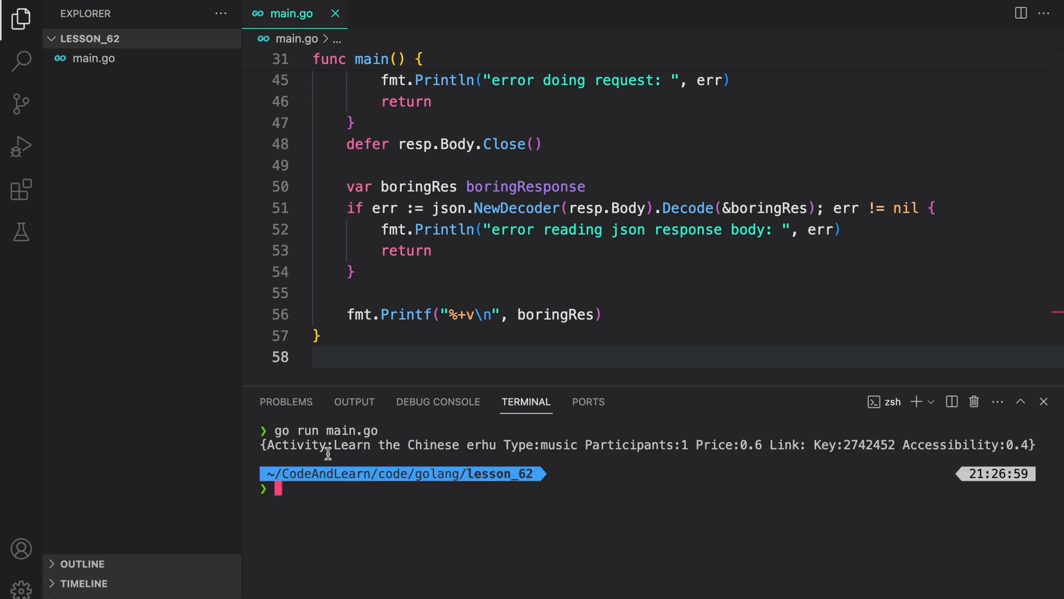
{"action": "mouse_move", "coordinate": [437, 463]}
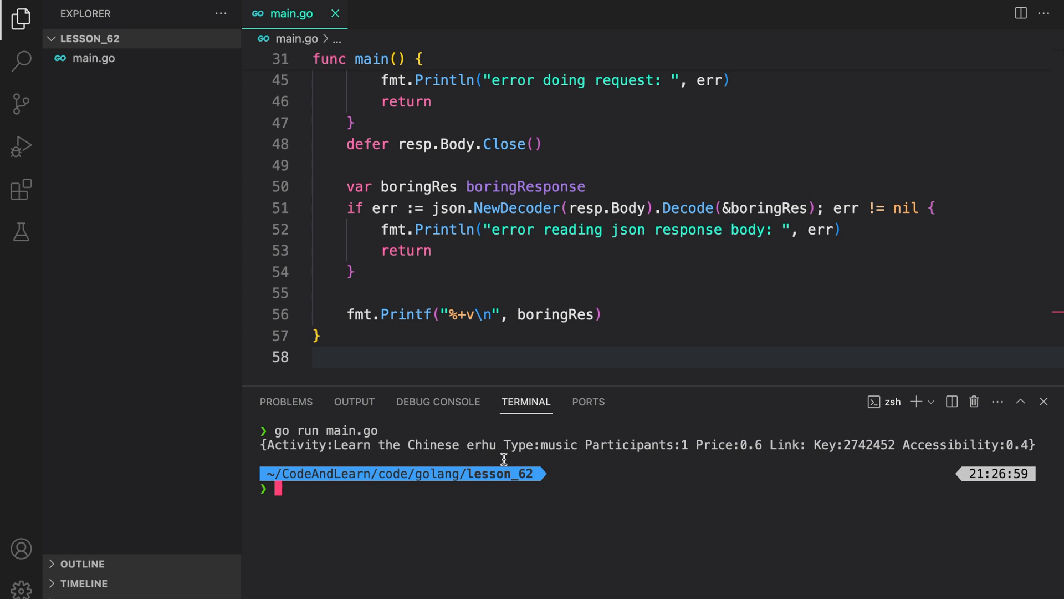
{"action": "mouse_move", "coordinate": [742, 451]}
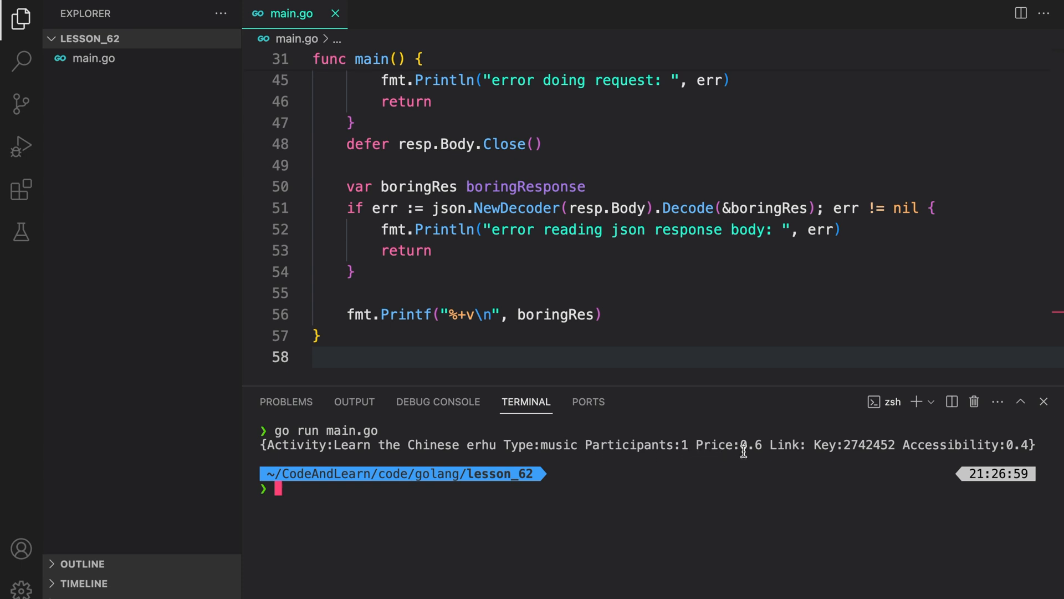
{"action": "mouse_move", "coordinate": [903, 450]}
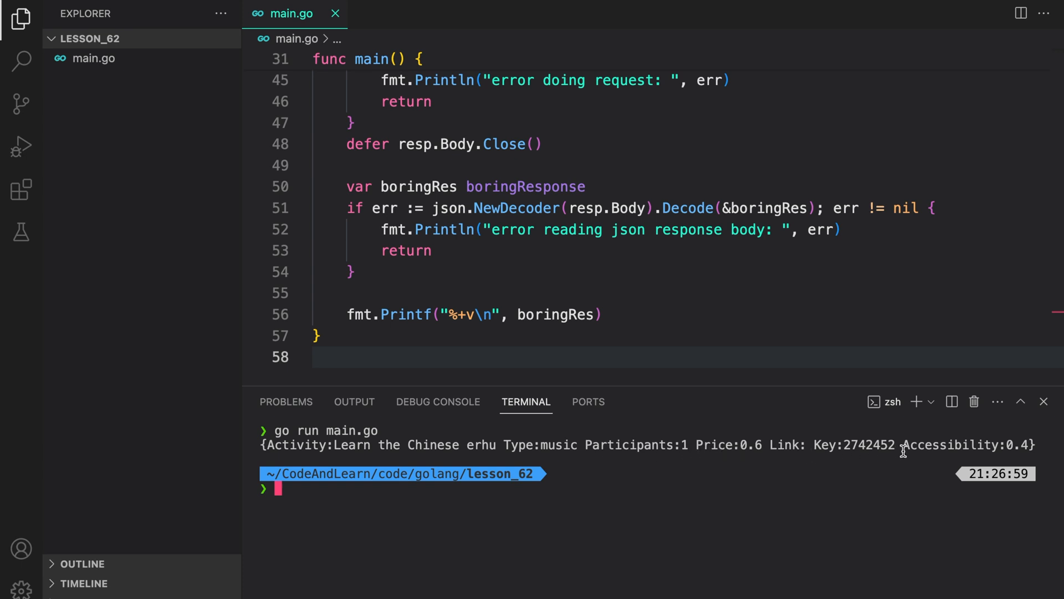
{"action": "mouse_move", "coordinate": [894, 453]}
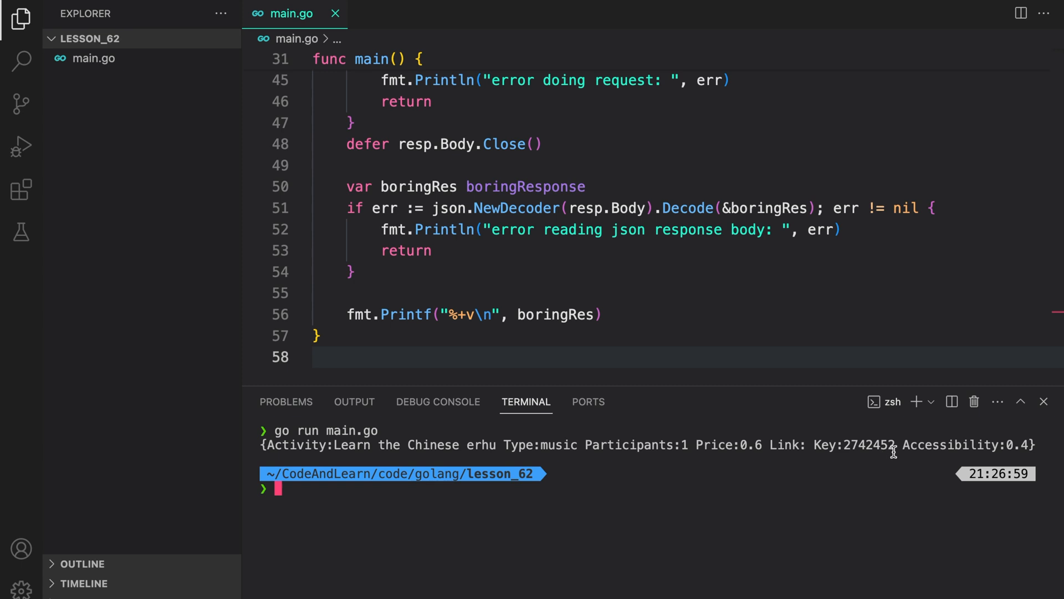
{"action": "mouse_move", "coordinate": [487, 529]}
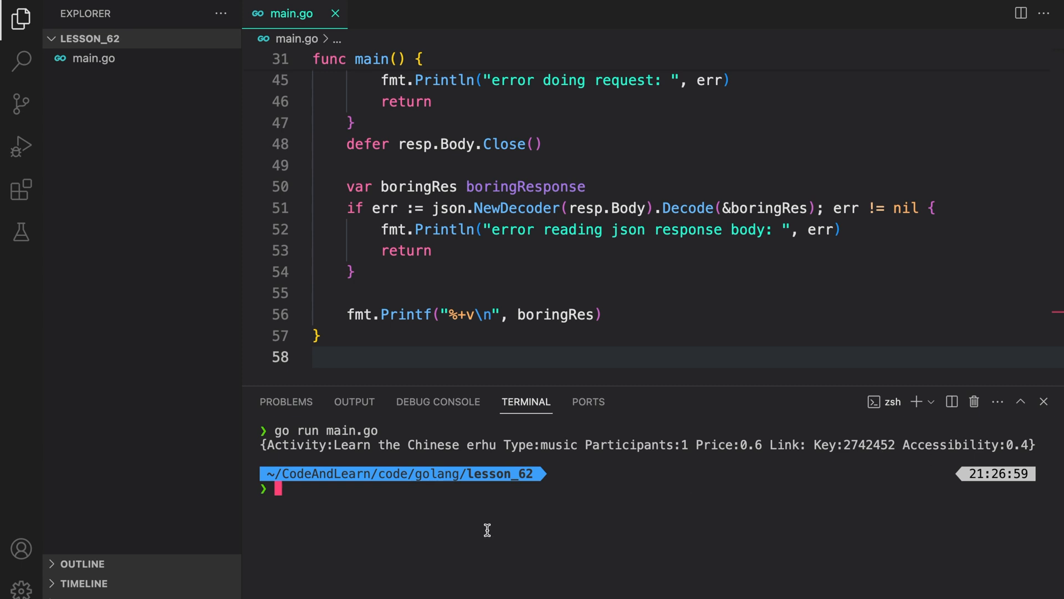
{"action": "key", "text": "ctrl+l"}
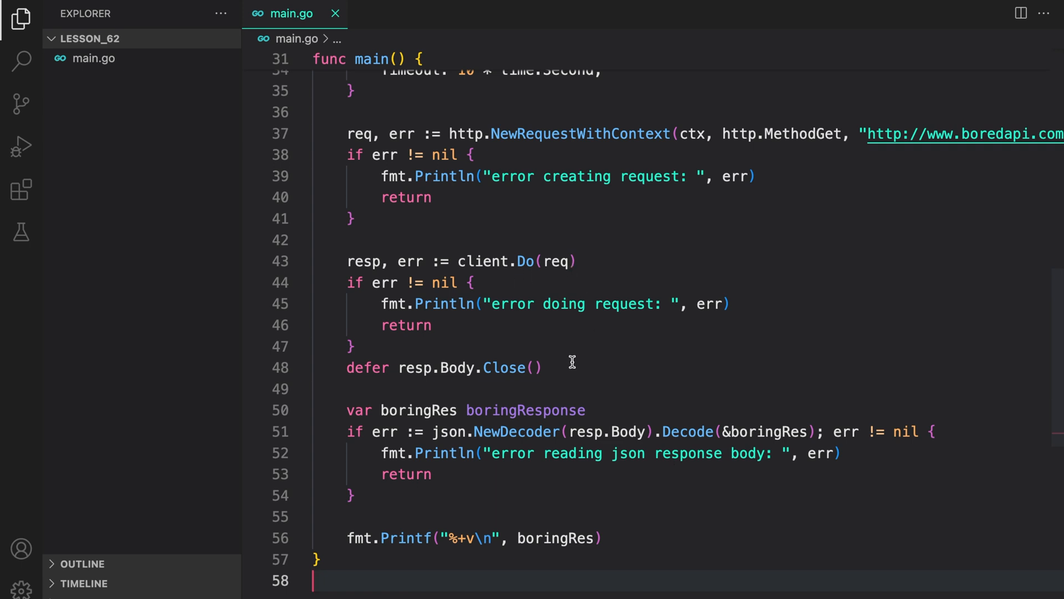
Step: Add if resp.StatusCode != http.StatusOK that prints "error invalid status code" with resp.Status and returns
{"action": "key", "text": "Enter"}
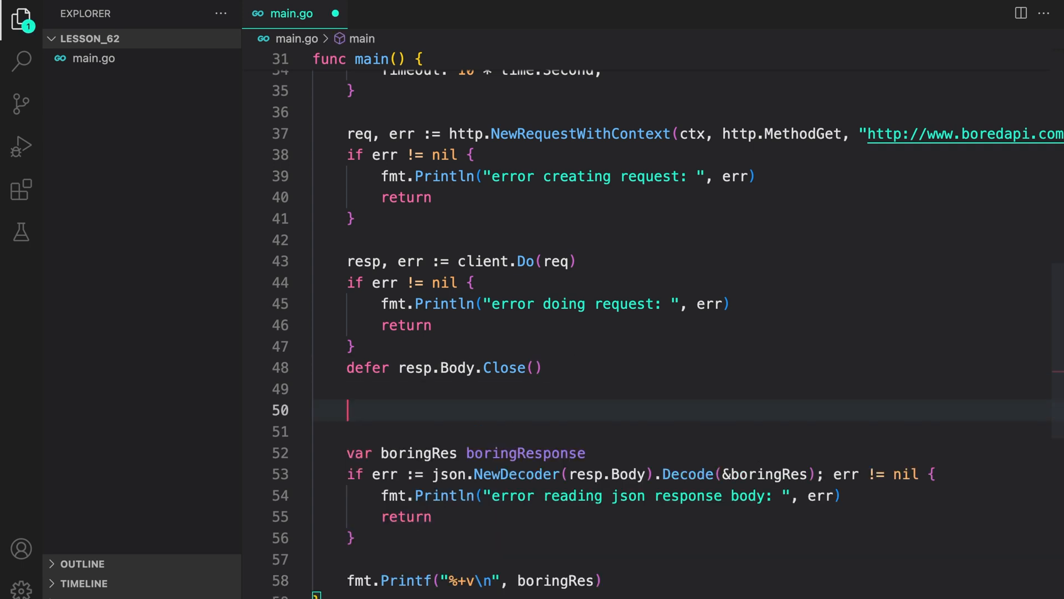
{"action": "type", "text": "if resp.statusCode"}
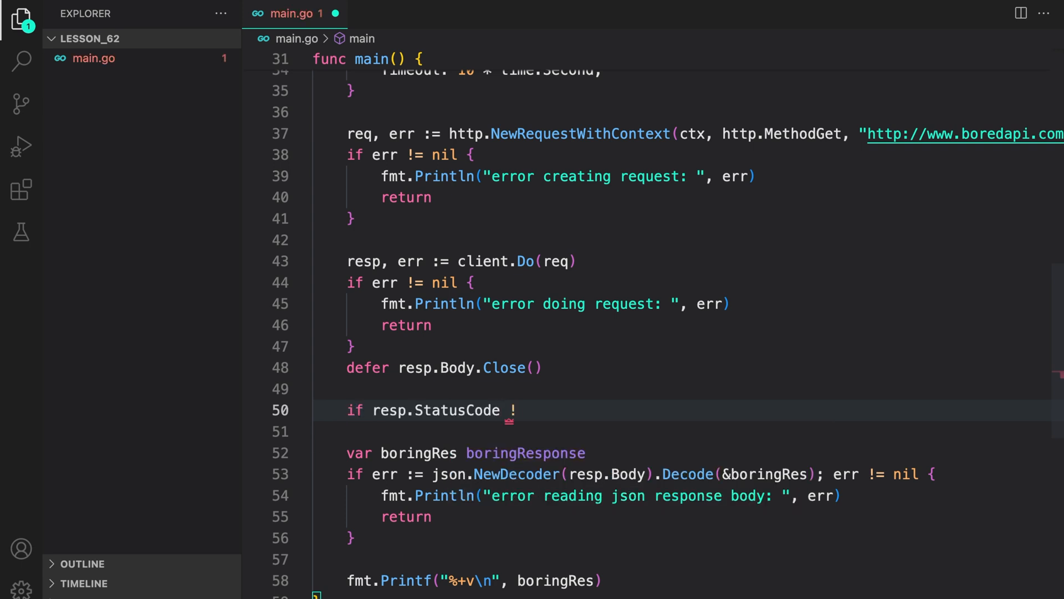
{"action": "type", "text": "!= http.StatusOK {"}
{"action": "left_click", "coordinate": [689, 431]}
{"action": "type", "text": "fmt"}
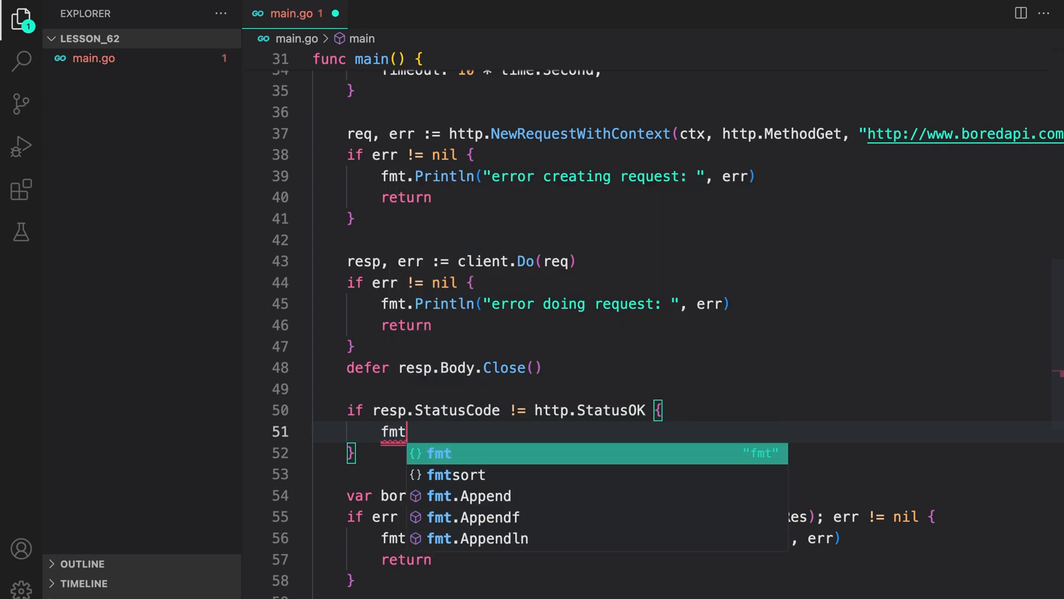
{"action": "type", "text": ".Println(\"error invalid status code: \", resp.Status"}
{"action": "type", "text": "go run main.go"}
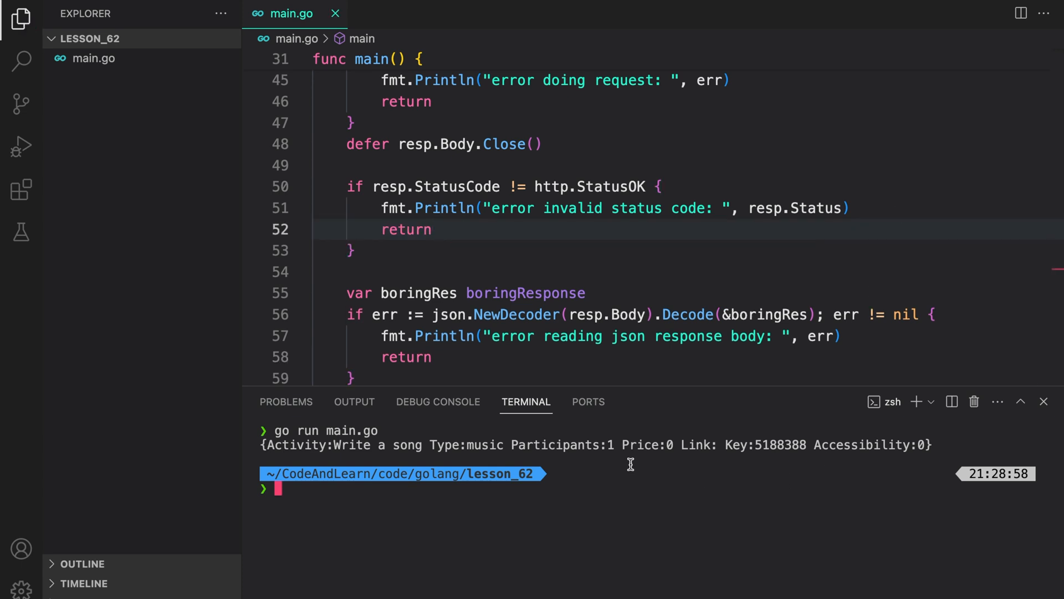
{"action": "mouse_move", "coordinate": [637, 253]}
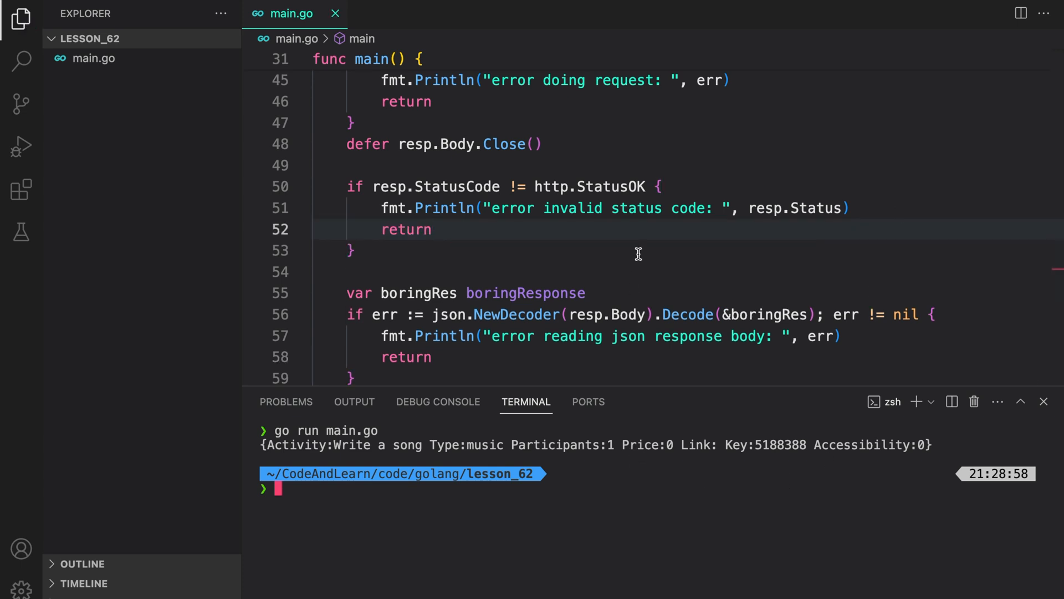
Step: Change the check to http.StatusNotFound and rerun main.go to see 200 OK reported as invalid
{"action": "type", "text": "S"}
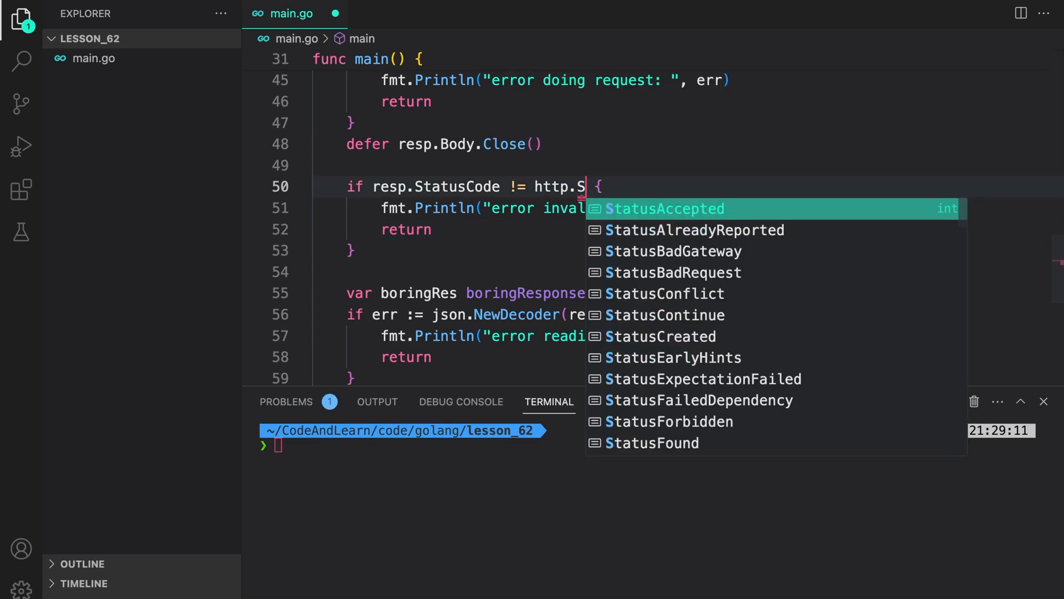
{"action": "type", "text": "not"}
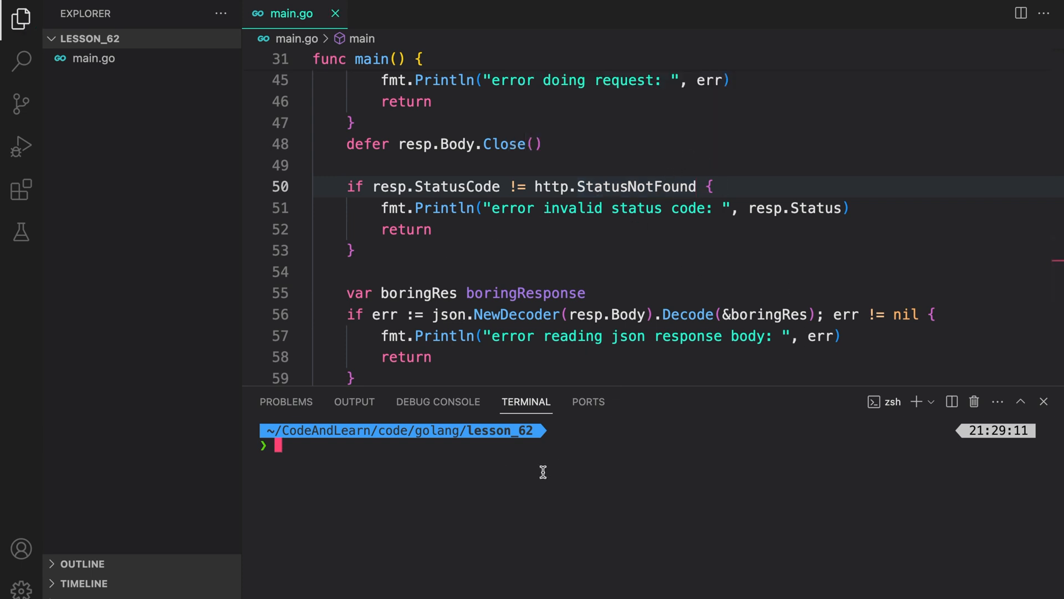
{"action": "type", "text": "go run main.go"}
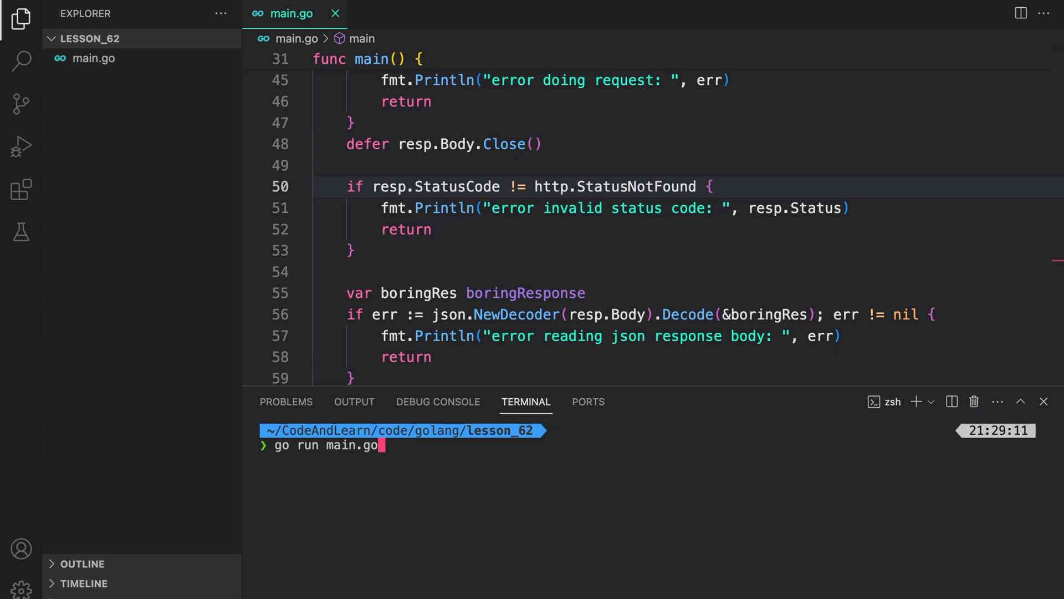
{"action": "key", "text": "Return"}
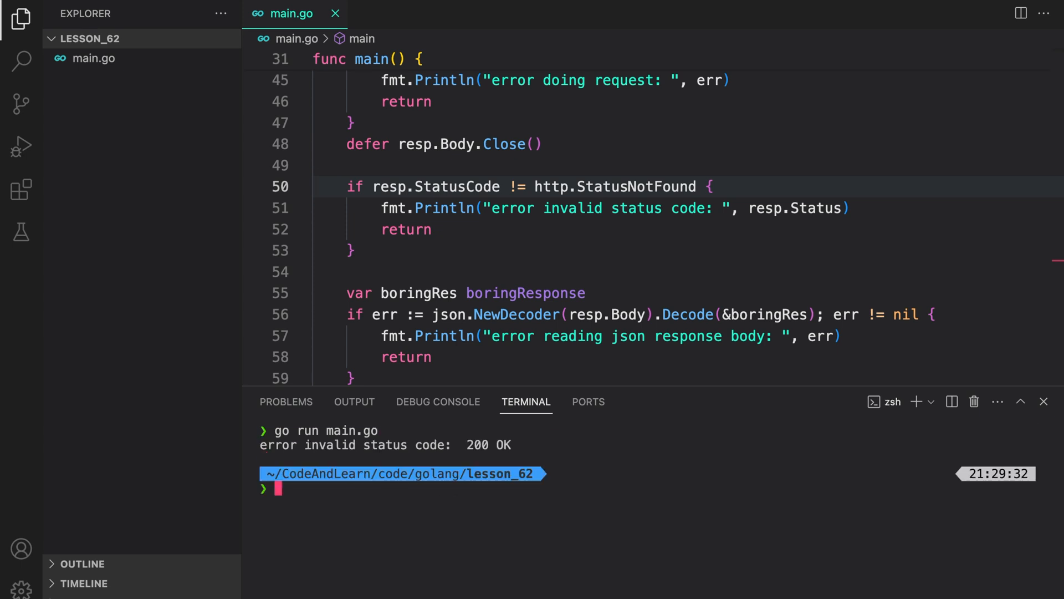
{"action": "mouse_move", "coordinate": [482, 449]}
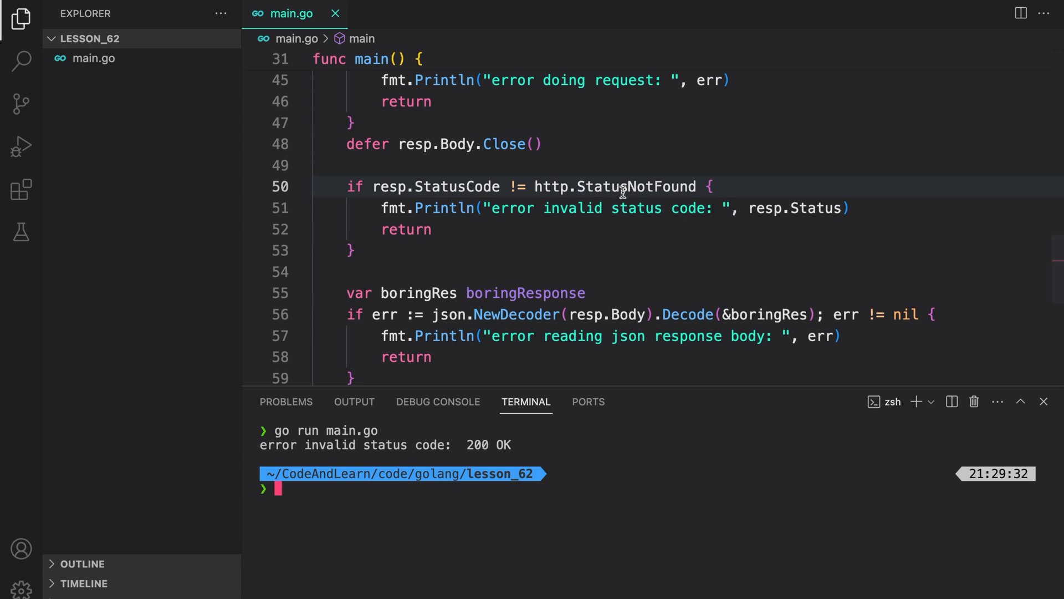
{"action": "mouse_move", "coordinate": [620, 186]}
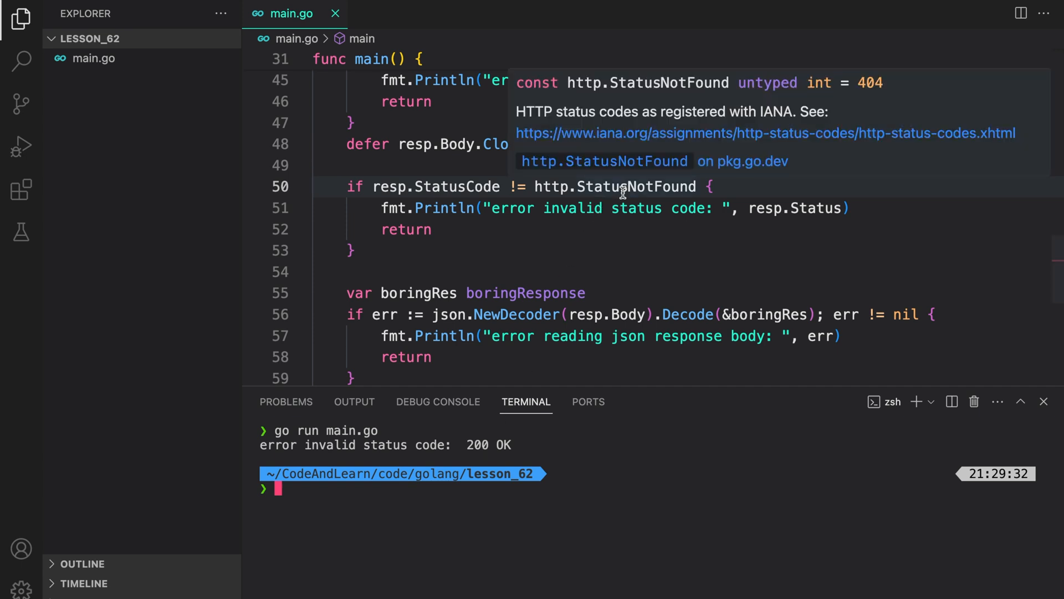
{"action": "mouse_move", "coordinate": [706, 276]}
{"action": "type", "text": "OK"}
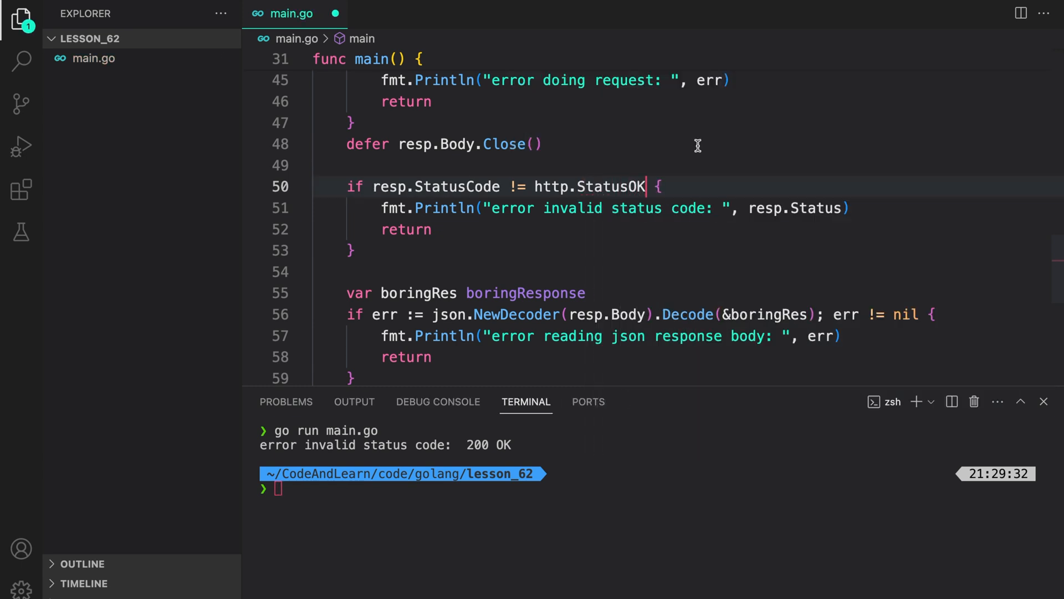
{"action": "mouse_move", "coordinate": [726, 201]}
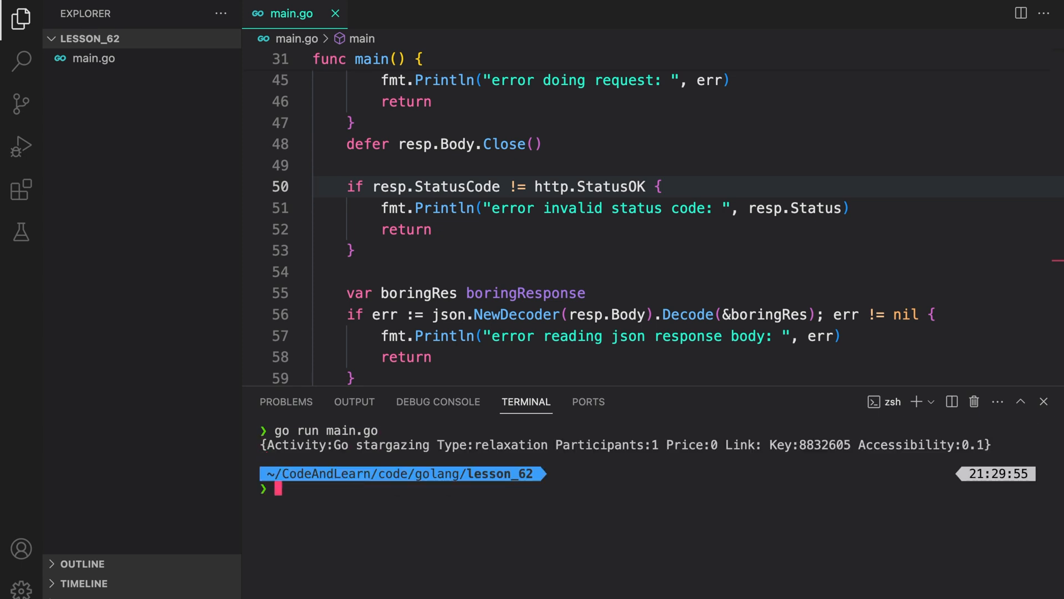
{"action": "mouse_move", "coordinate": [606, 498]}
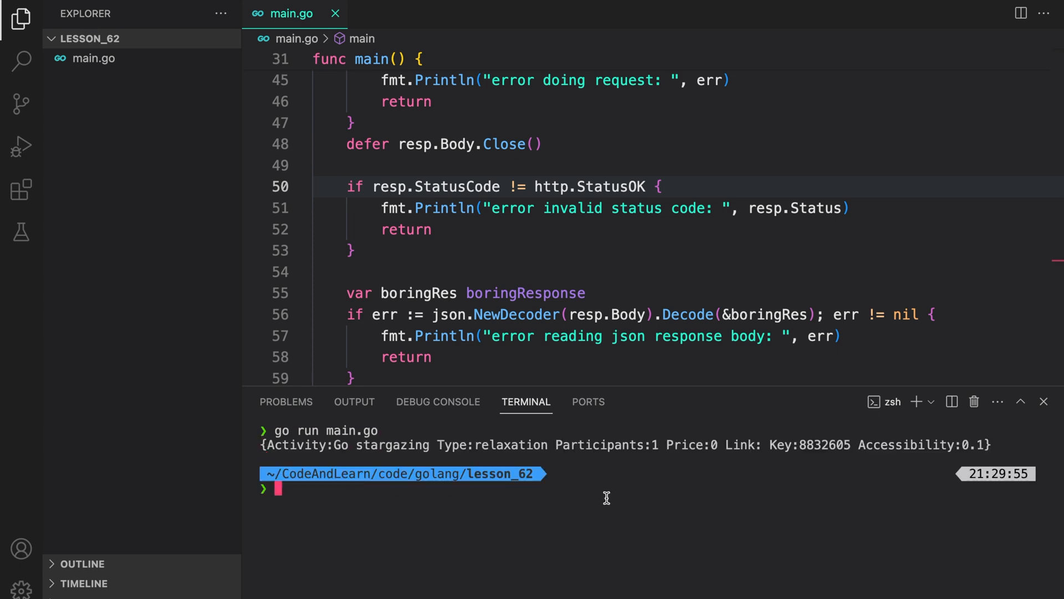
{"action": "scroll", "scroll_direction": "up", "scroll_amount": 3}
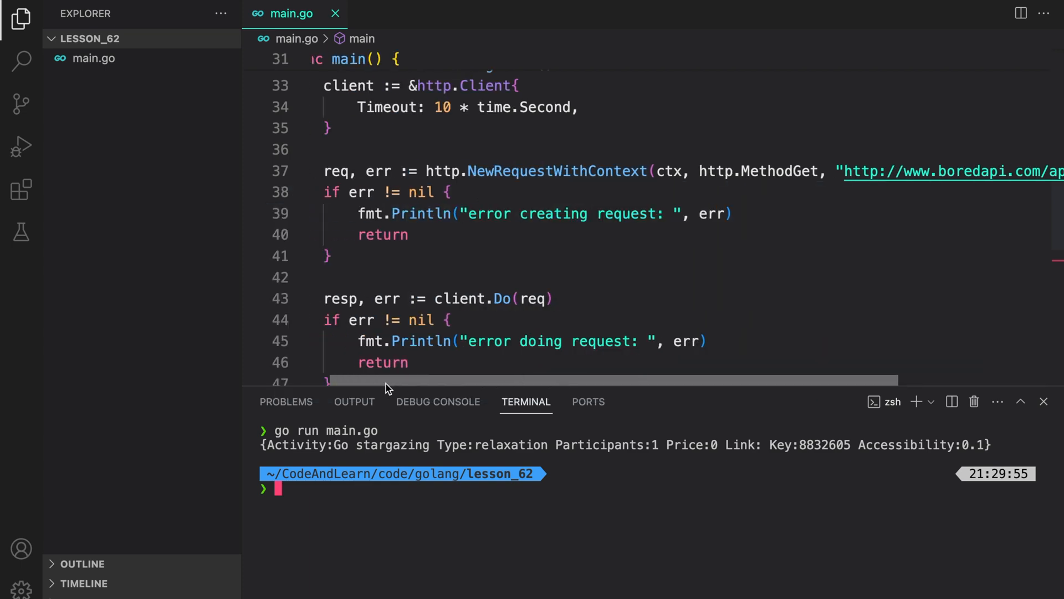
{"action": "scroll", "scroll_direction": "down", "scroll_amount": 3}
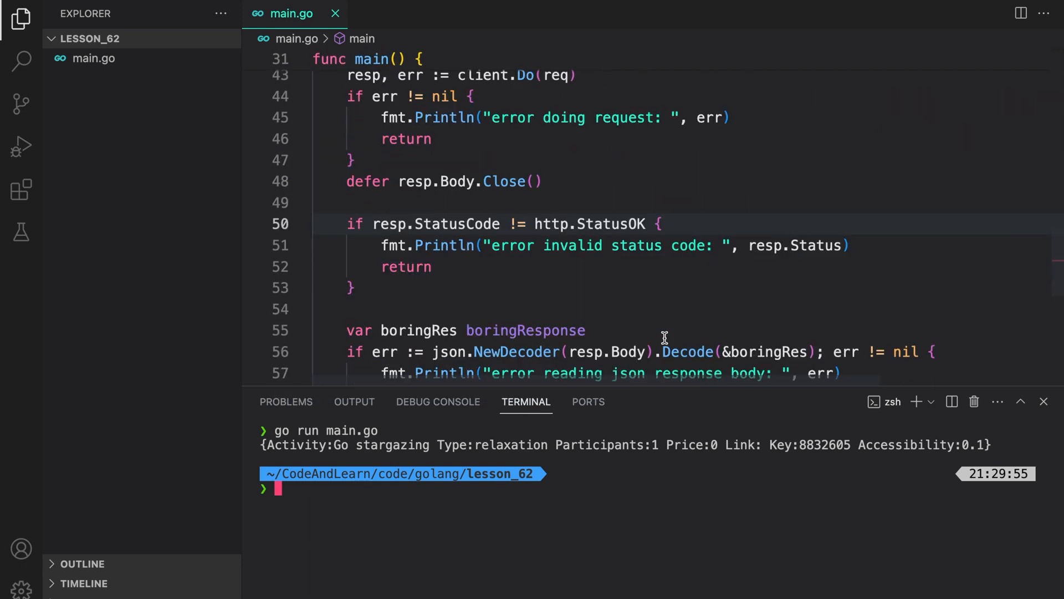